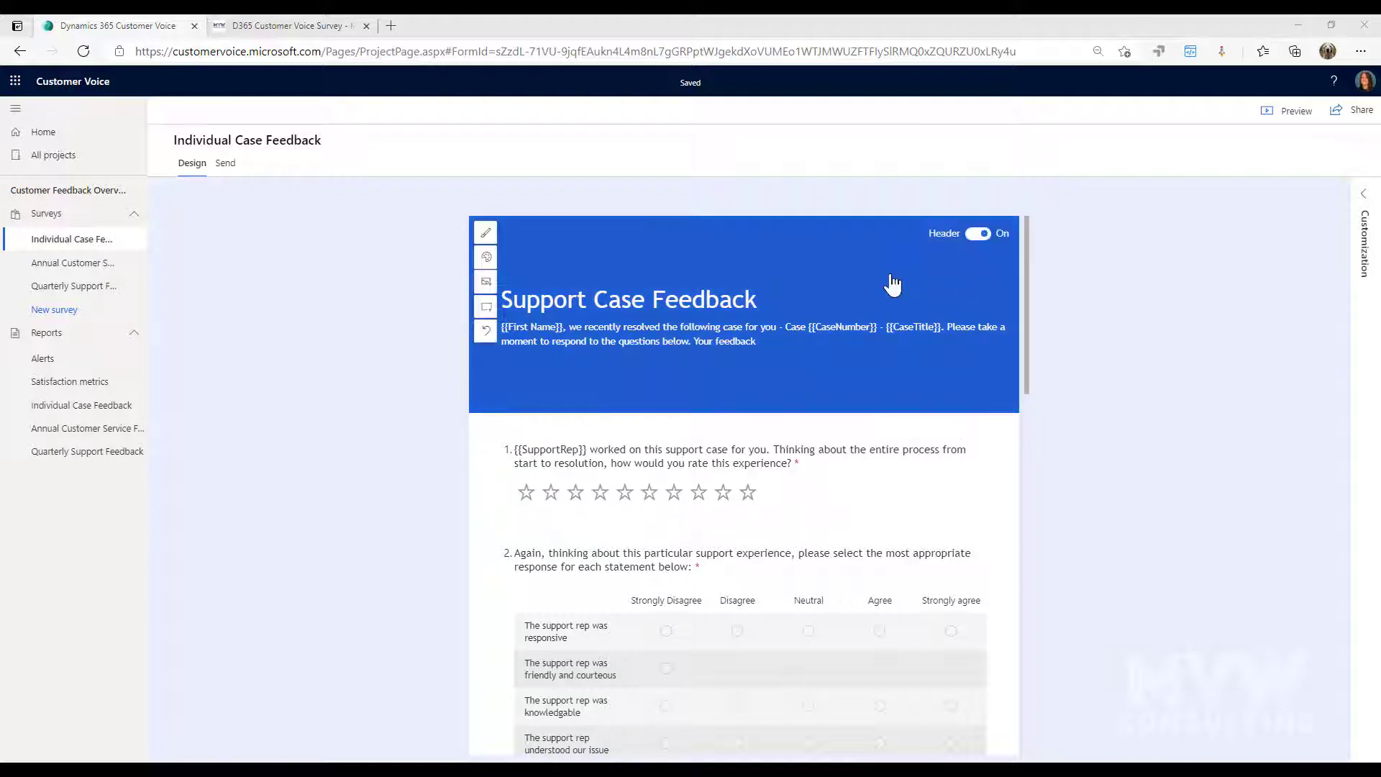
- Select the Support Case Feedback header title to reveal its alignment options
click(485, 233)
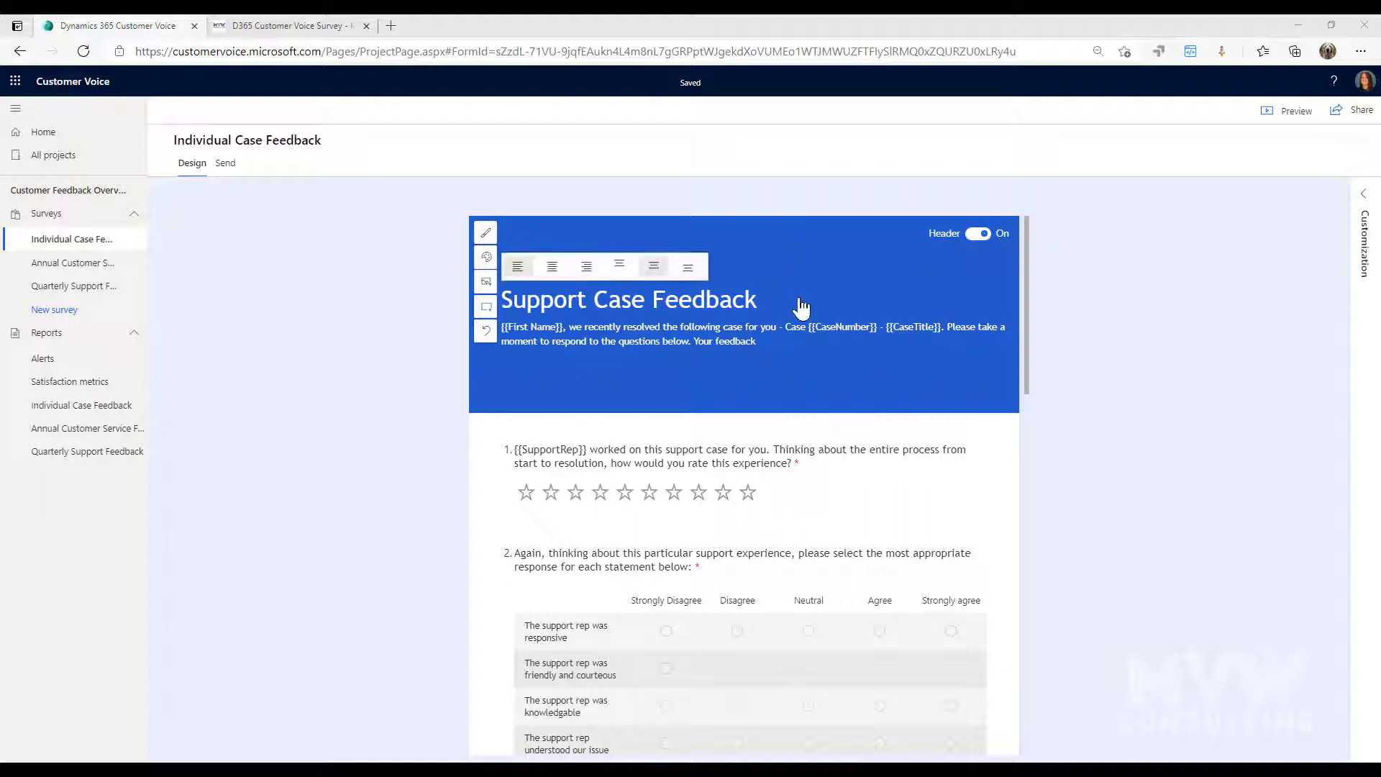
mouse_move(856, 432)
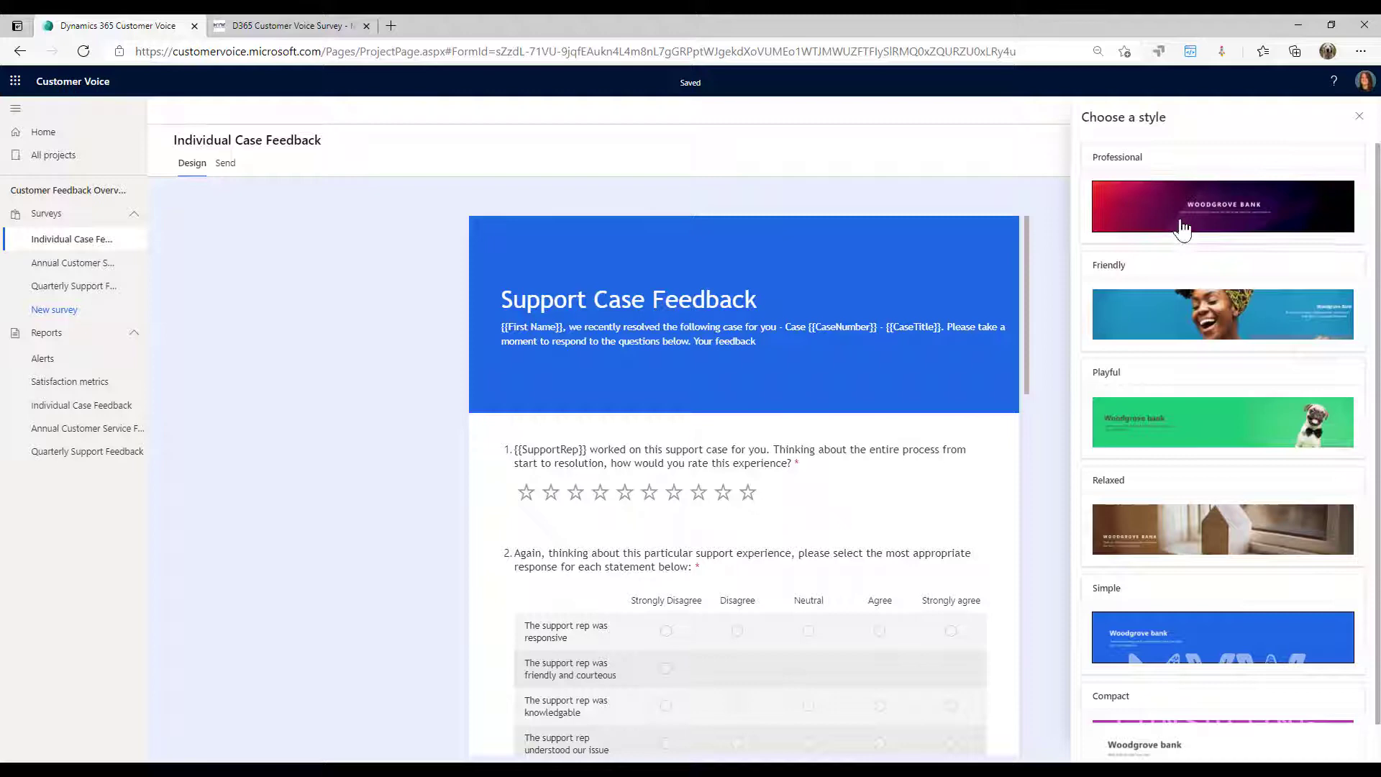
- Try the Friendly, Relaxed, Professional and Playful presets and settle on Relaxed with the house photo
click(1222, 313)
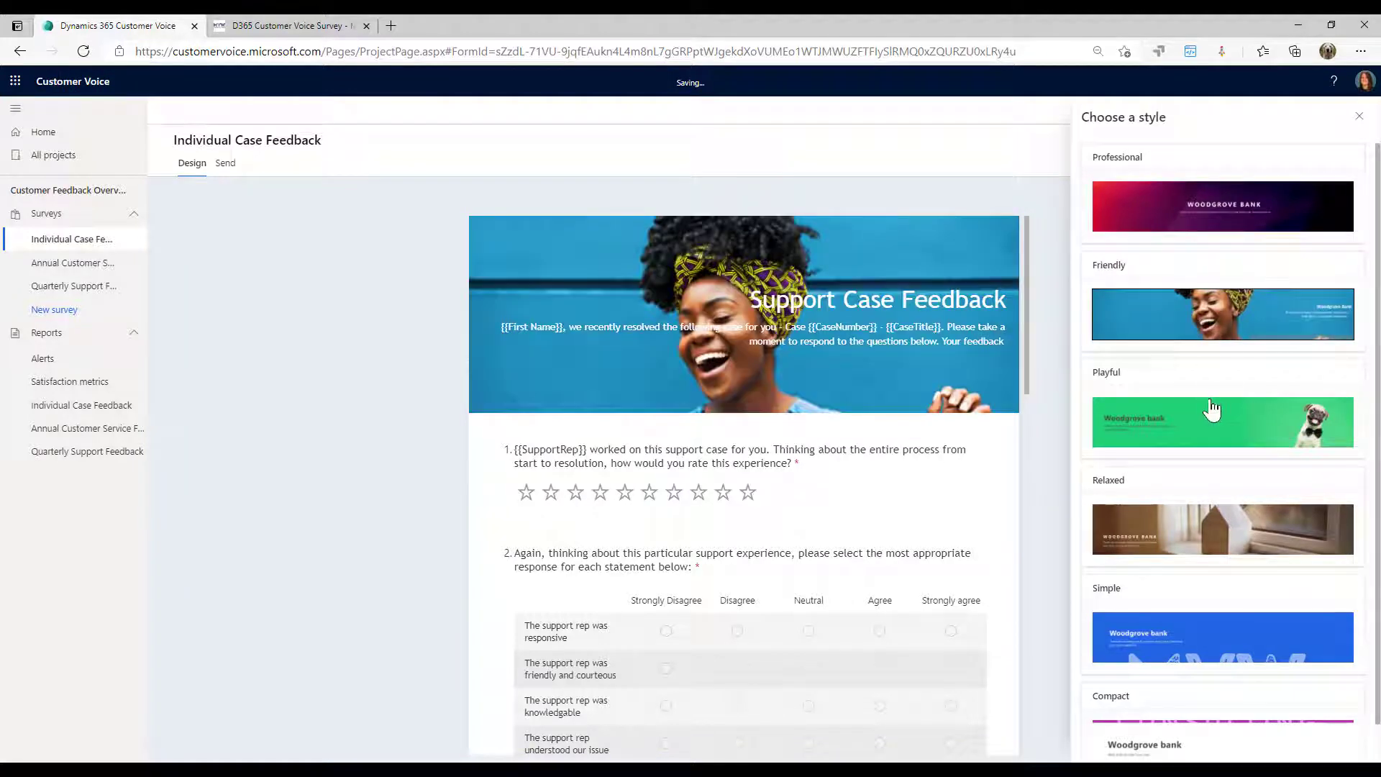
click(1221, 529)
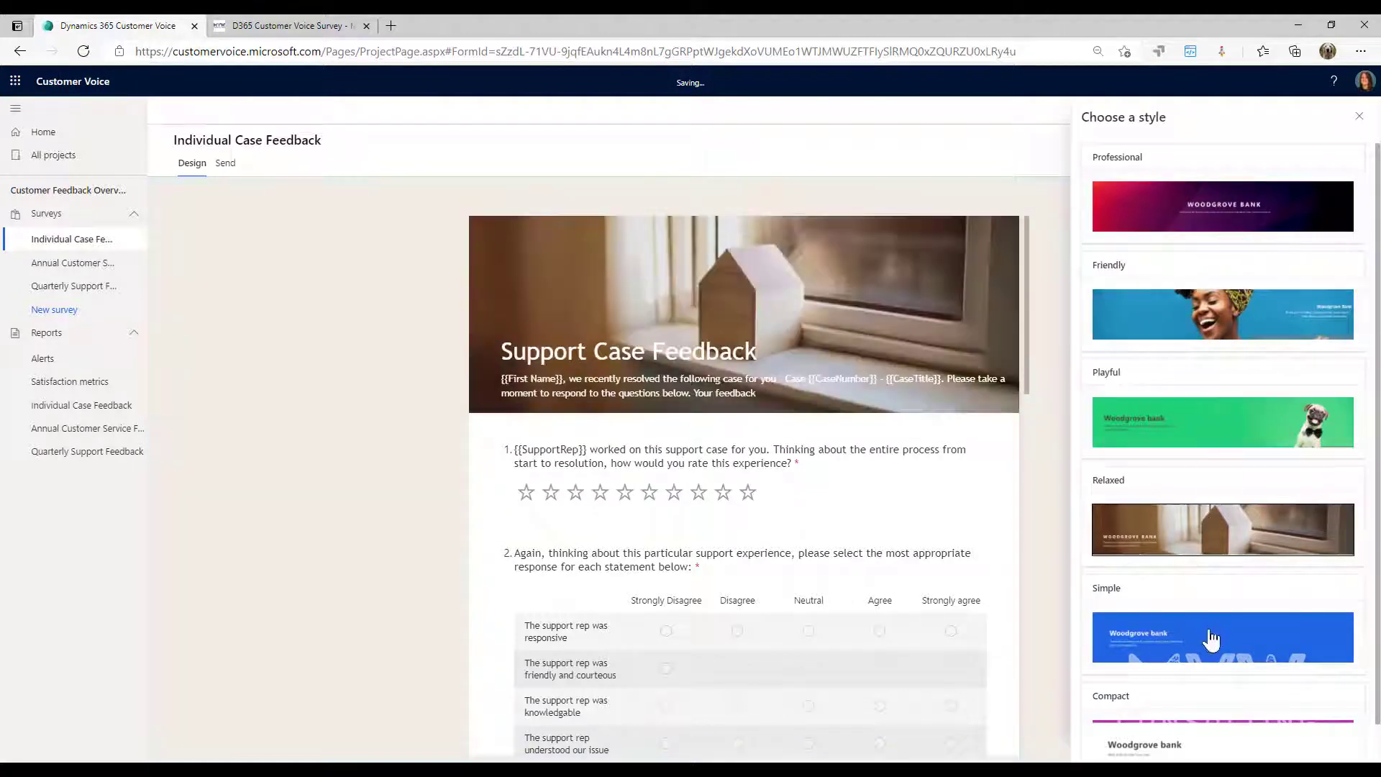
click(1222, 638)
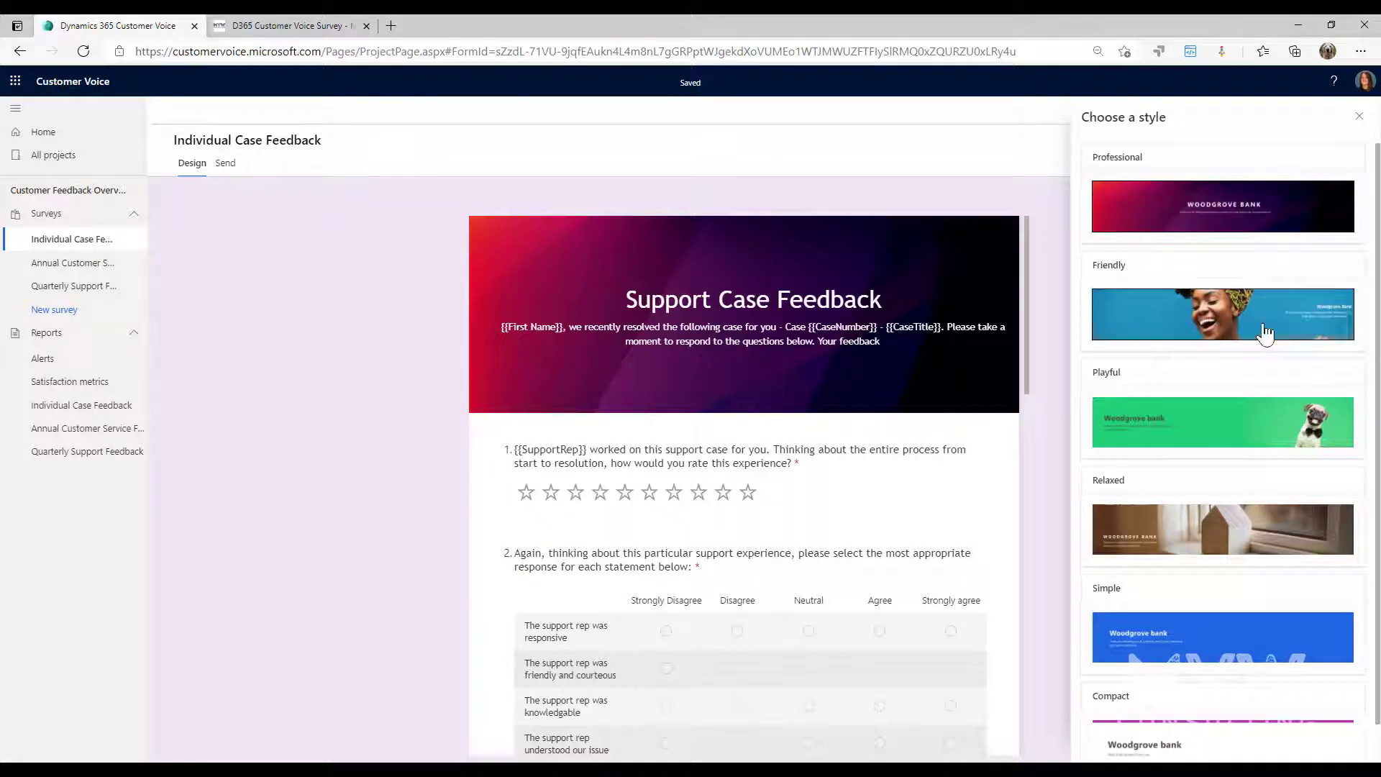
click(1221, 422)
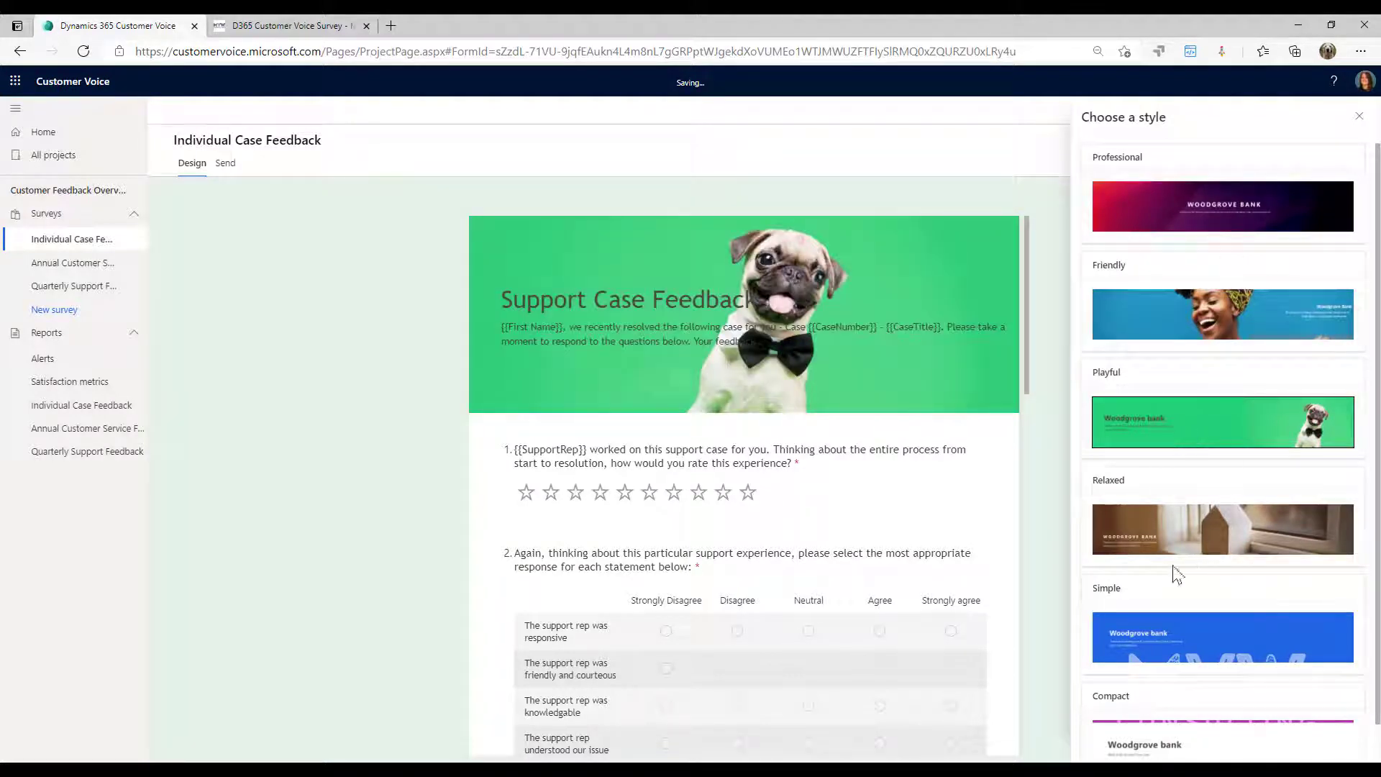
click(1222, 529)
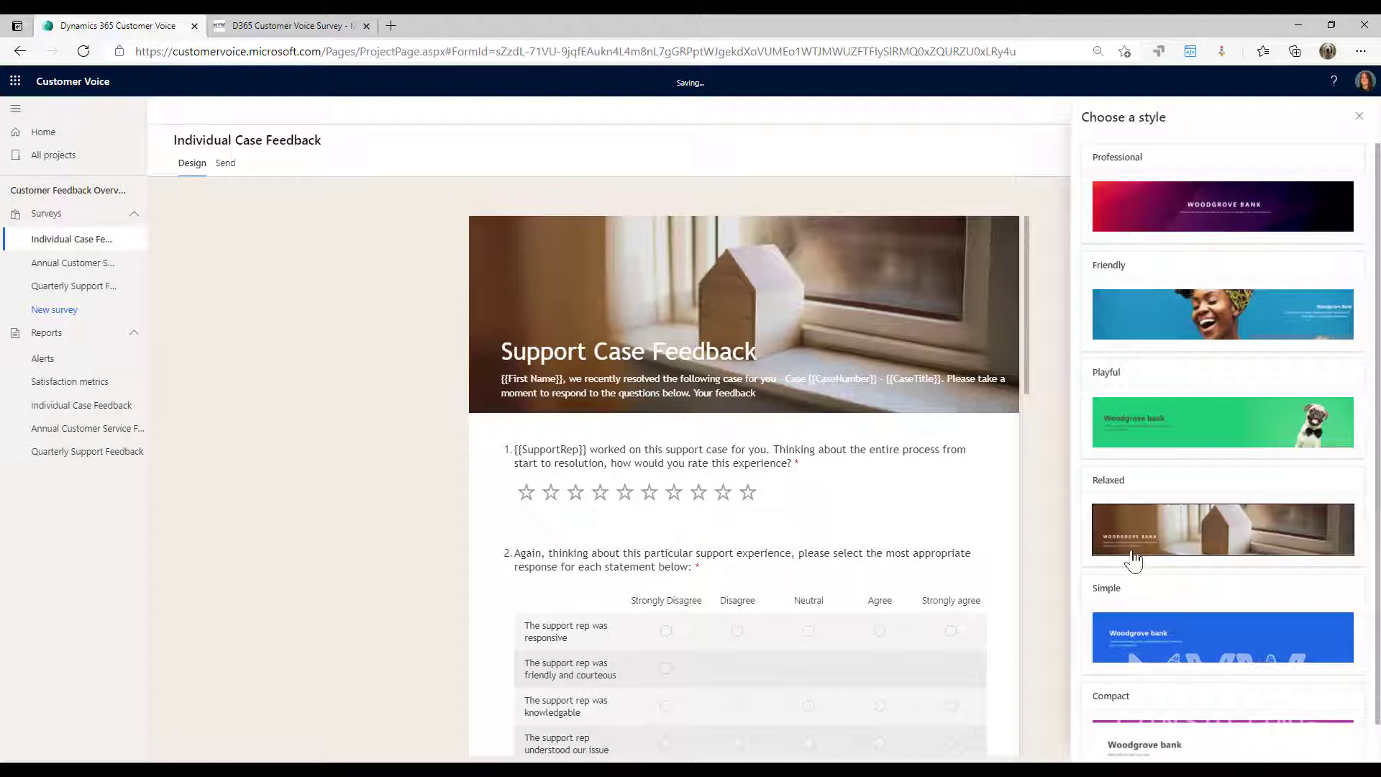
mouse_move(1058, 497)
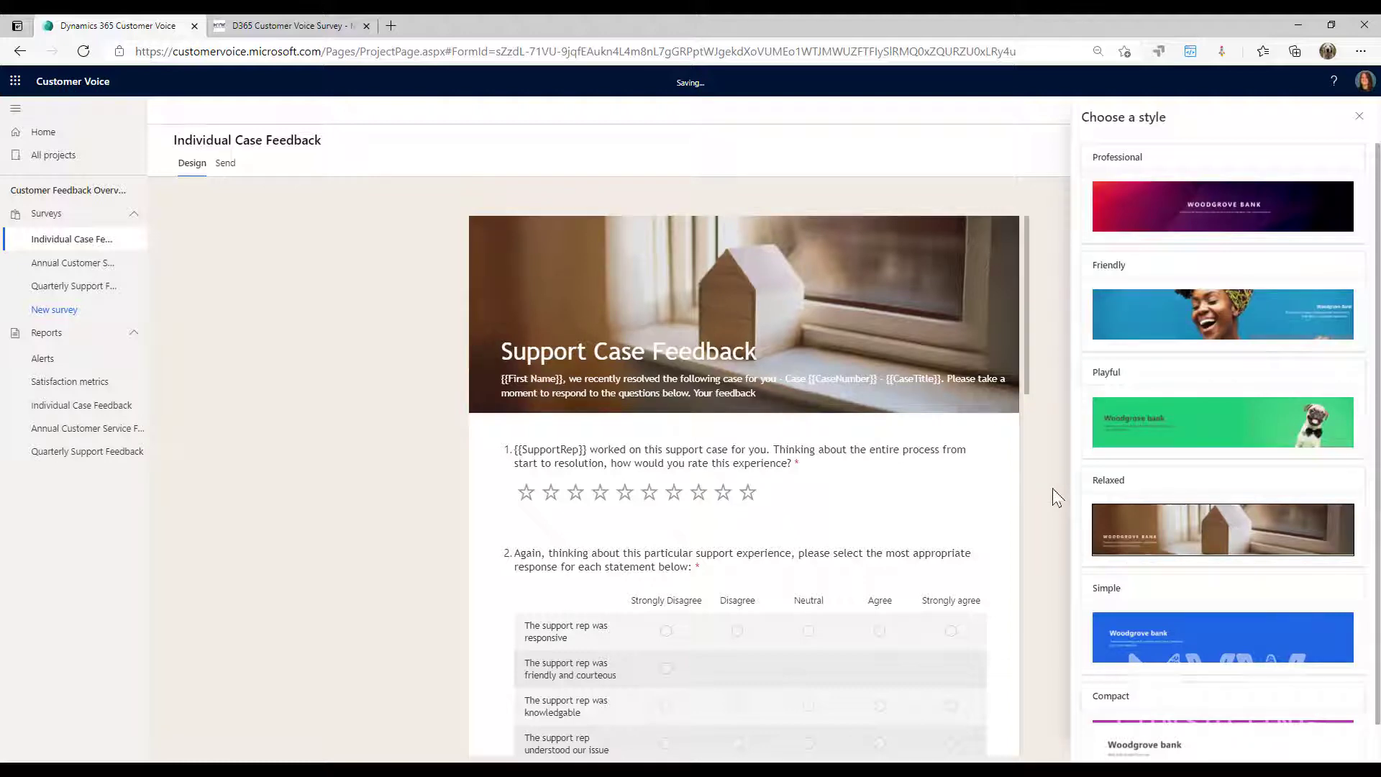
click(1356, 115)
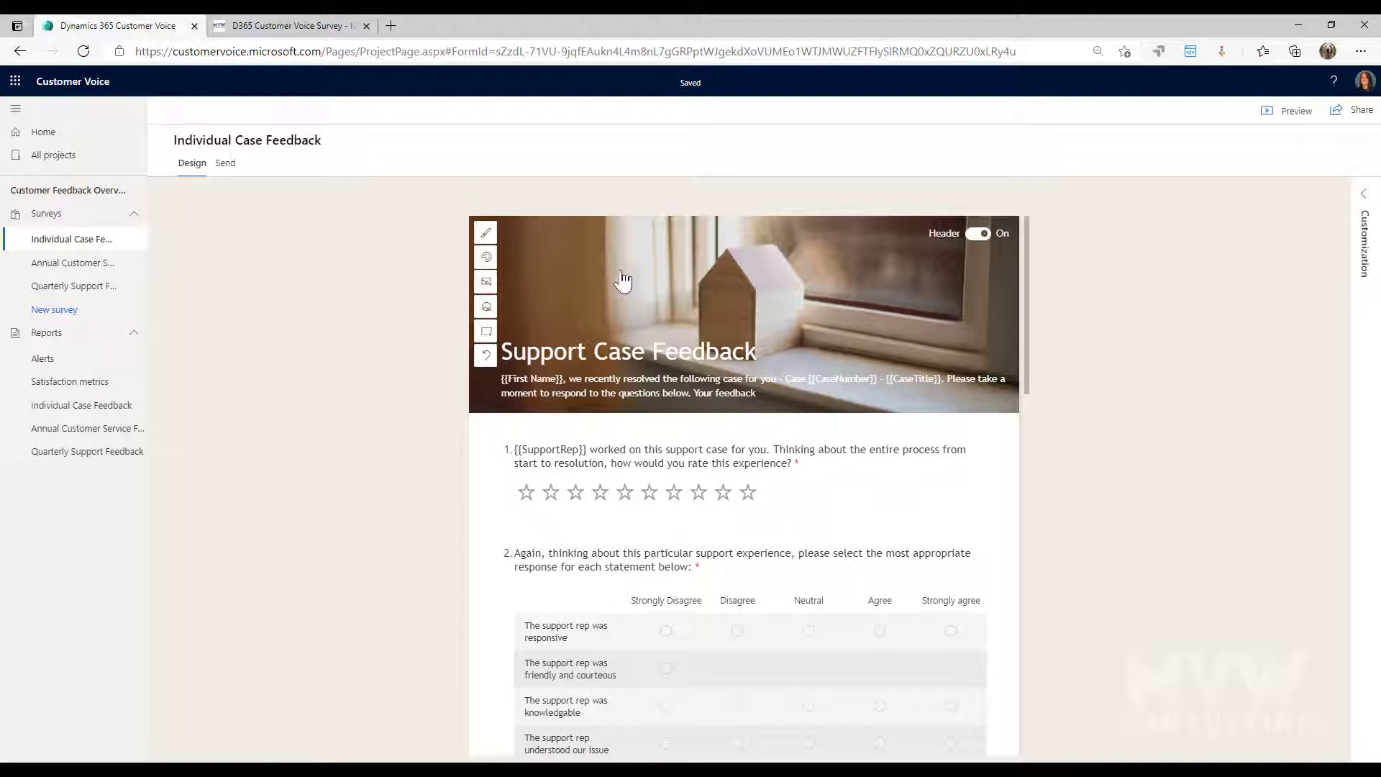
mouse_move(485, 256)
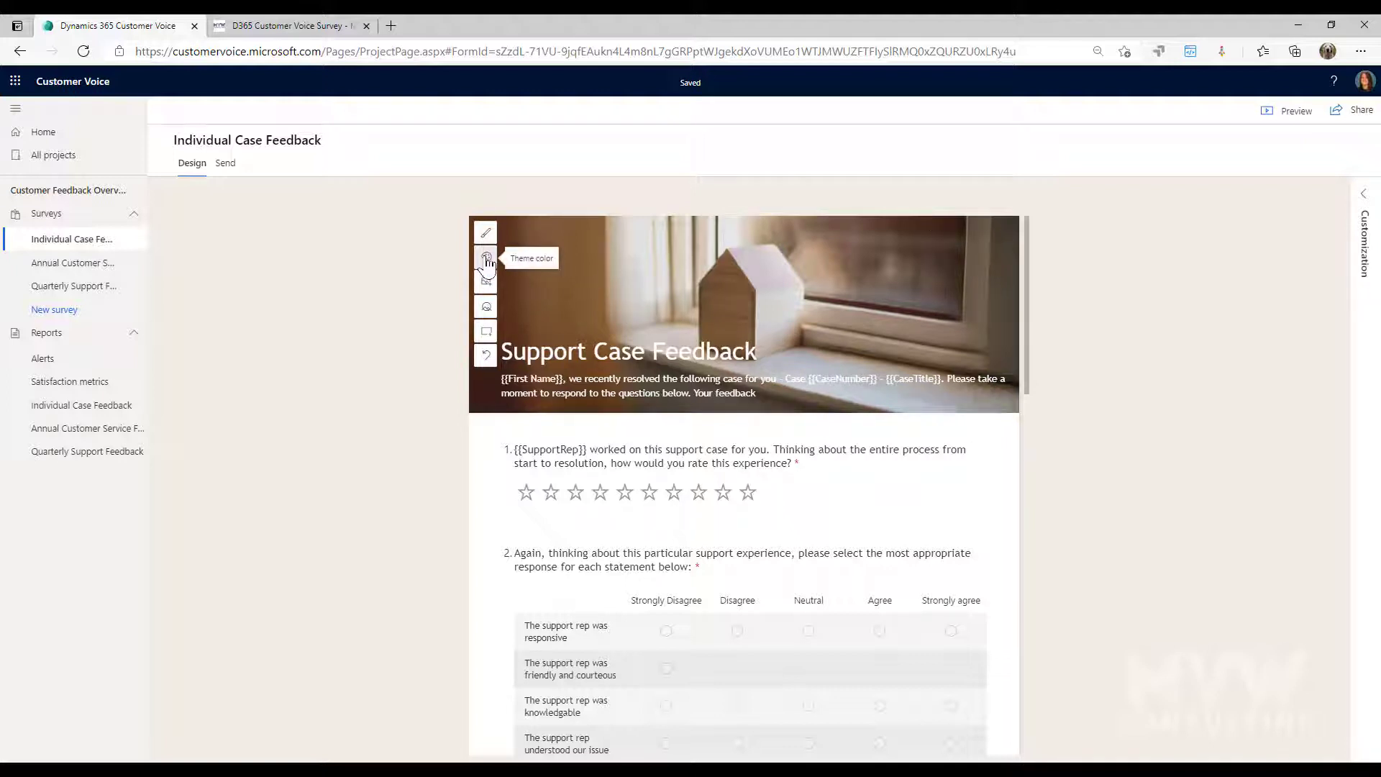
- Change the theme colour from brown, trying dark red, blue and teal swatches
click(484, 257)
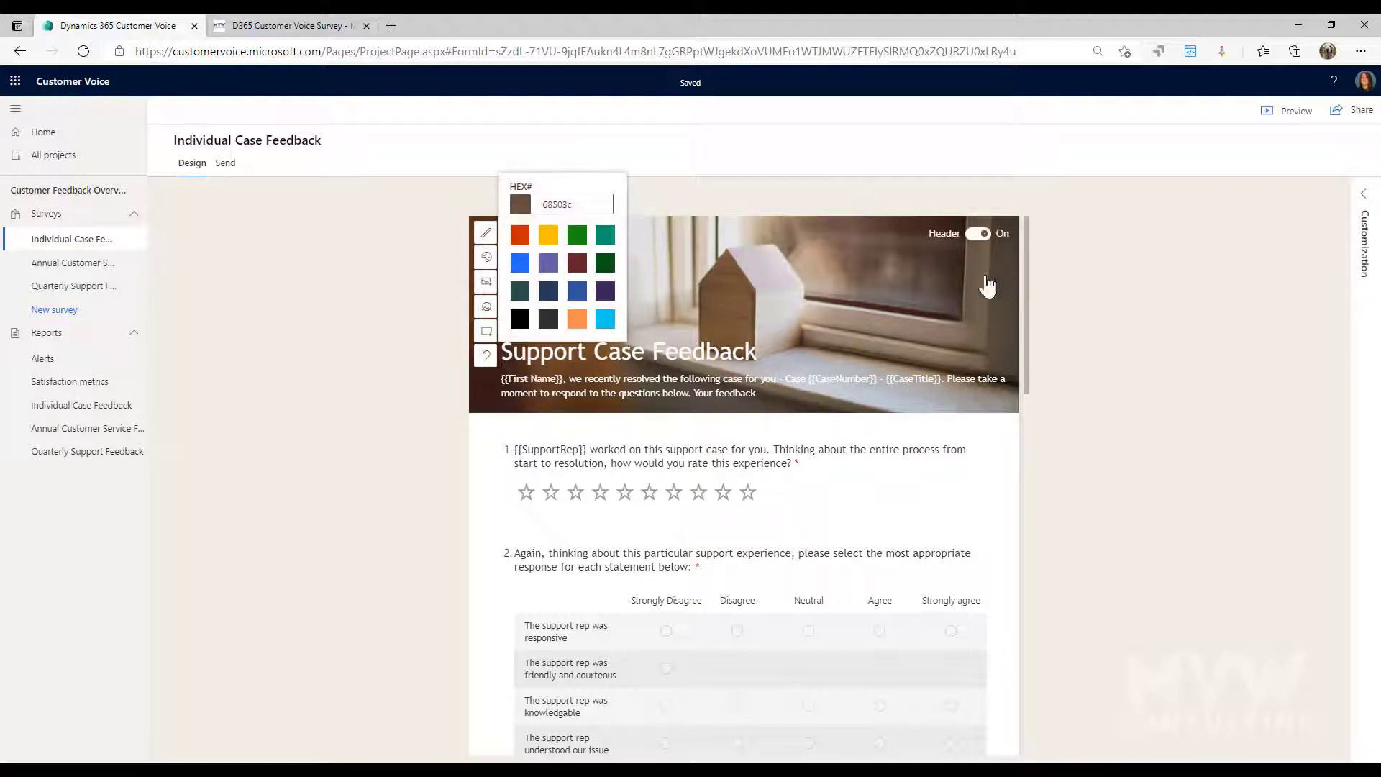
click(576, 262)
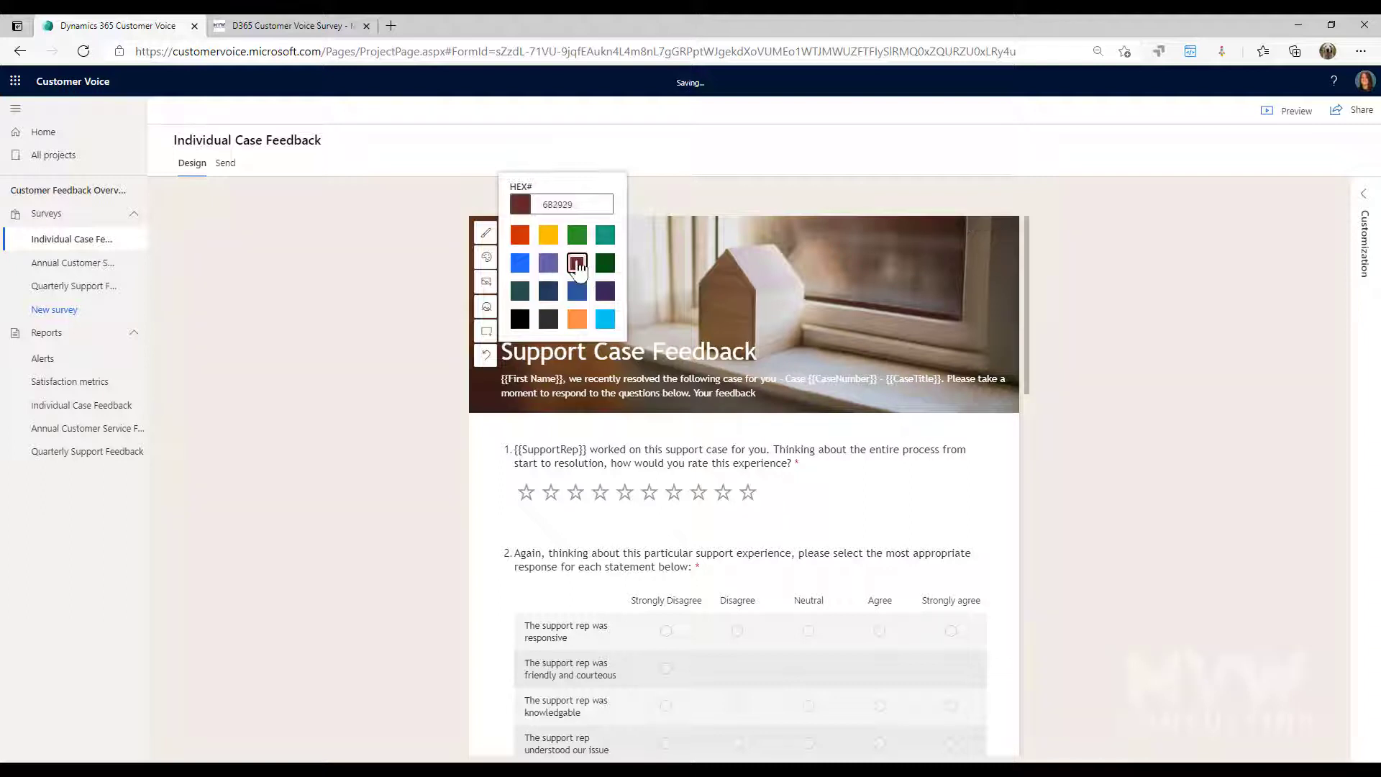
click(605, 320)
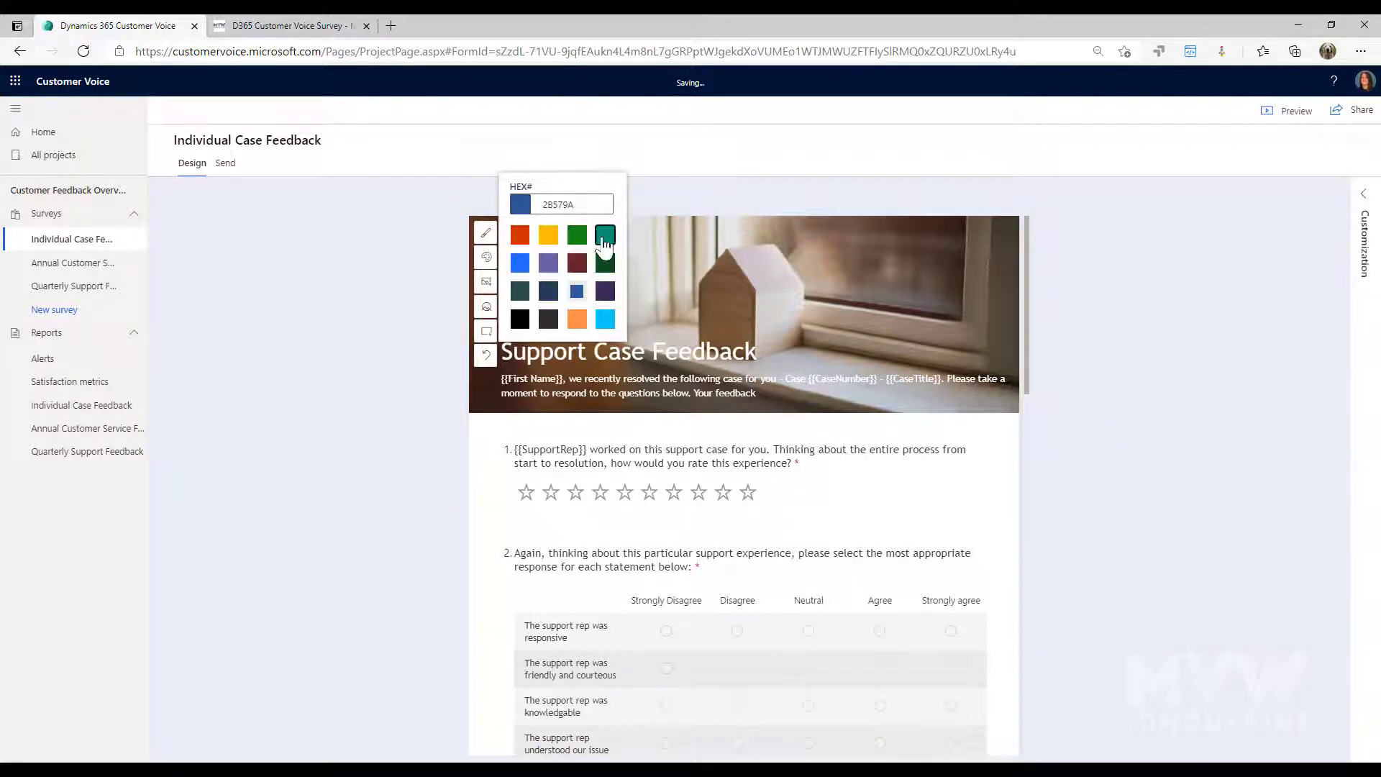
click(519, 234)
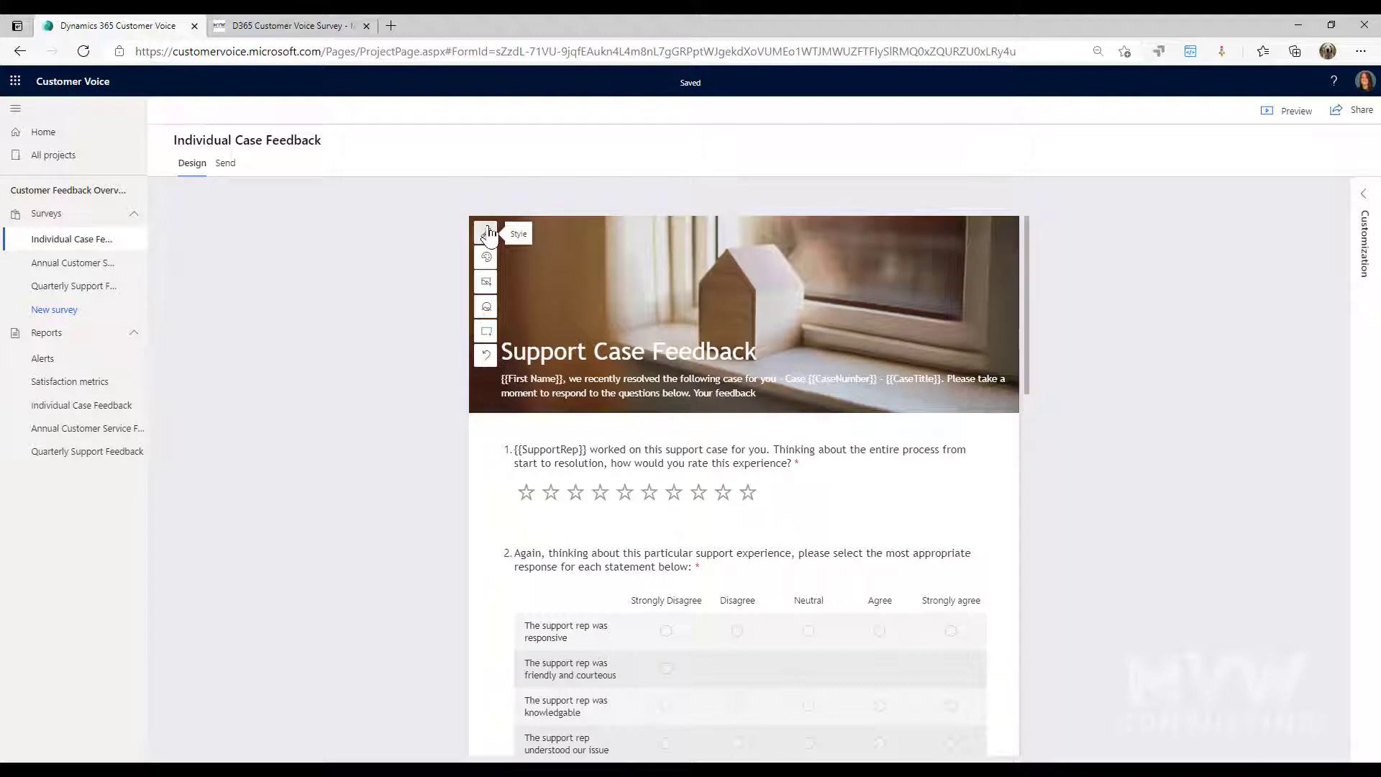
mouse_move(485, 282)
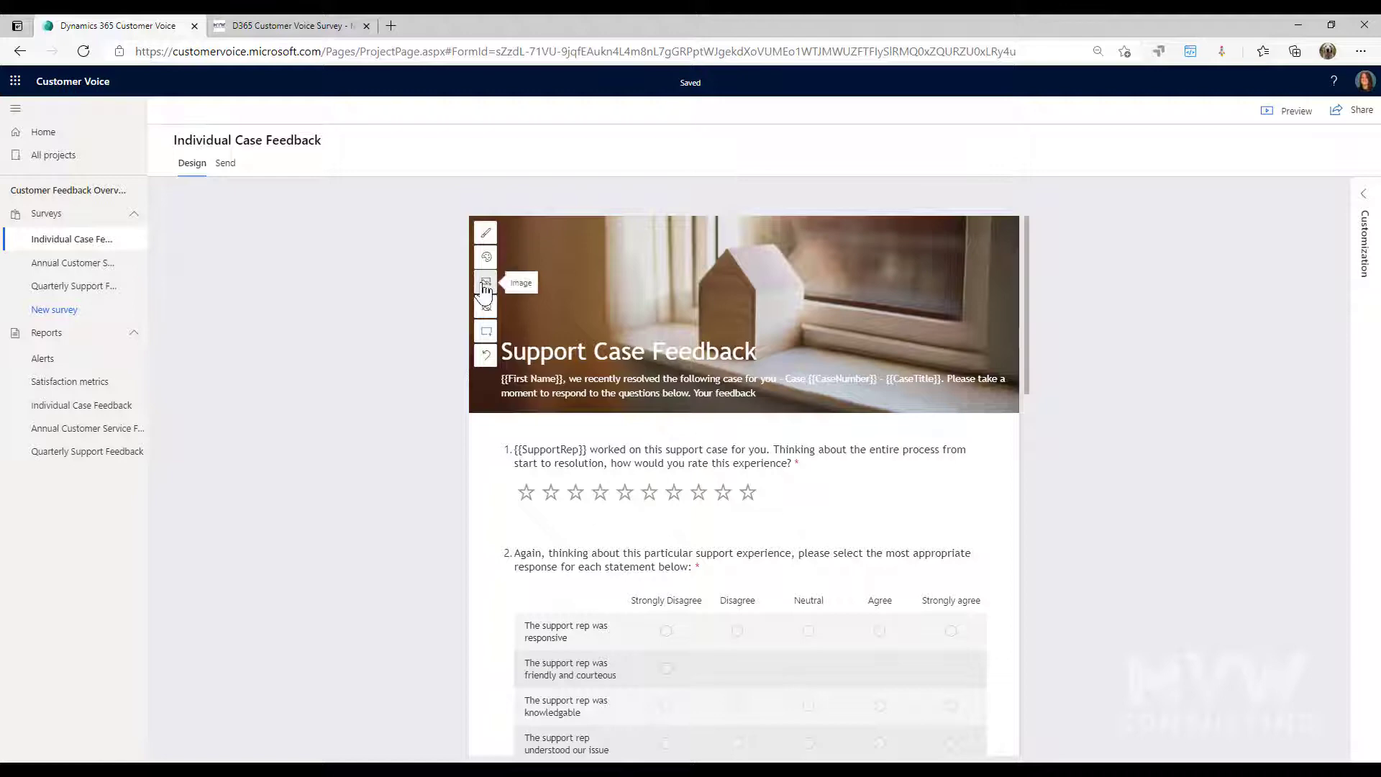
- Upload the small desk-with-laptop-and-coffee photo and apply it as the header background
click(484, 282)
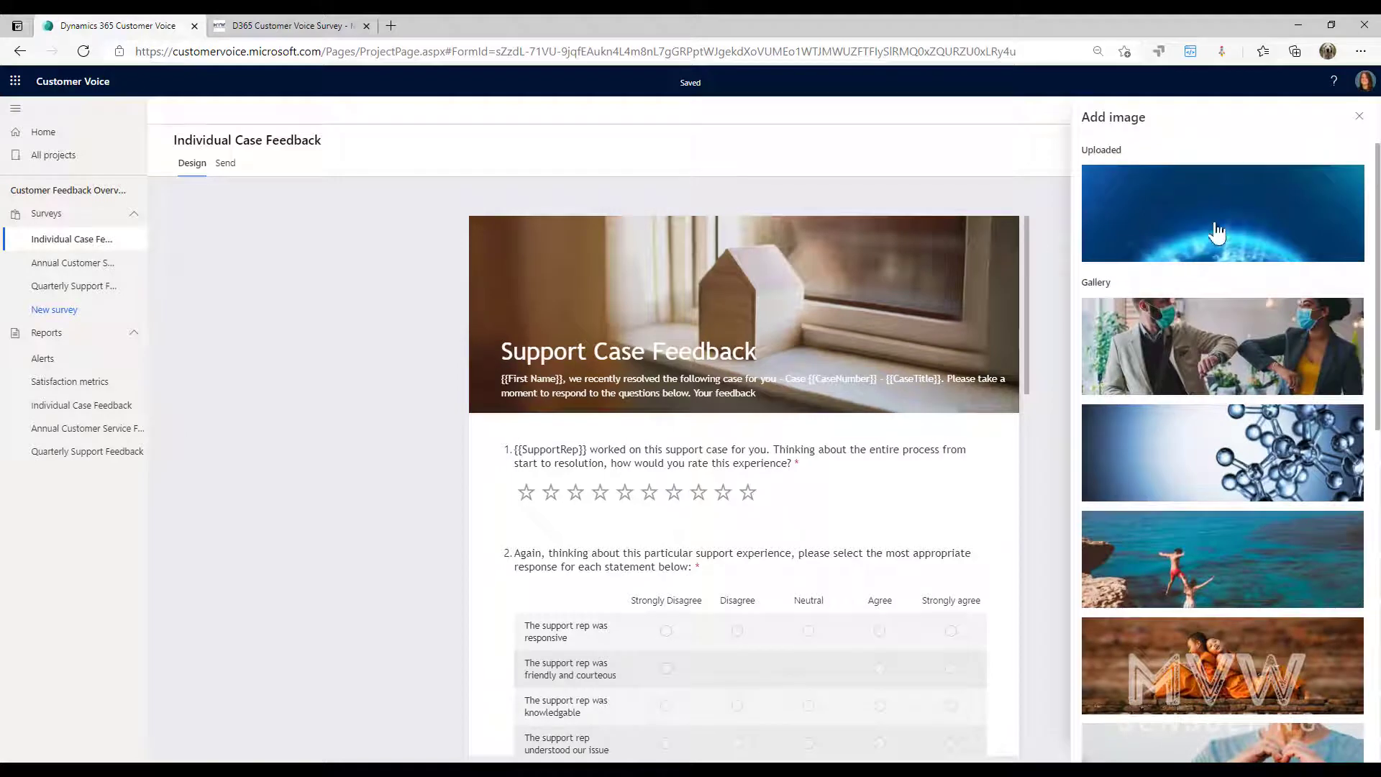
click(1222, 213)
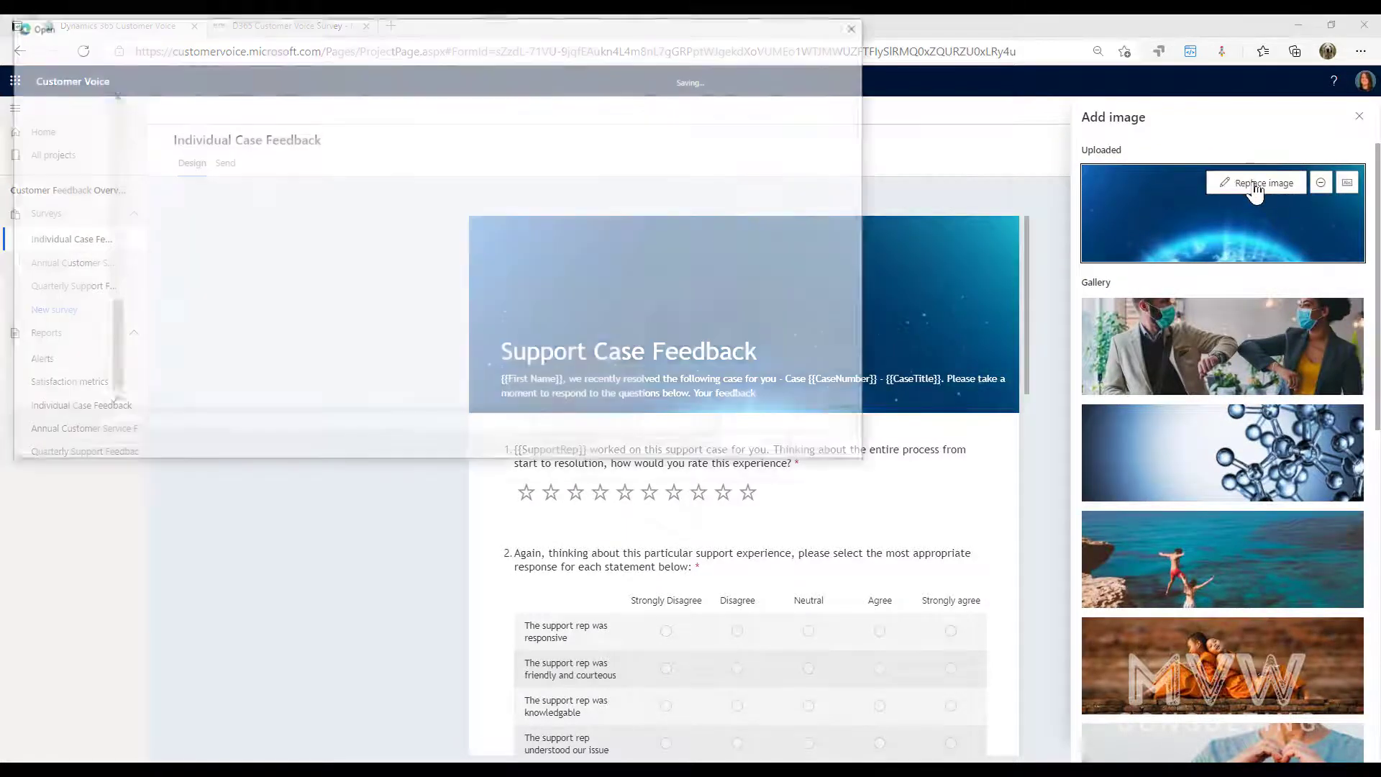
click(1262, 183)
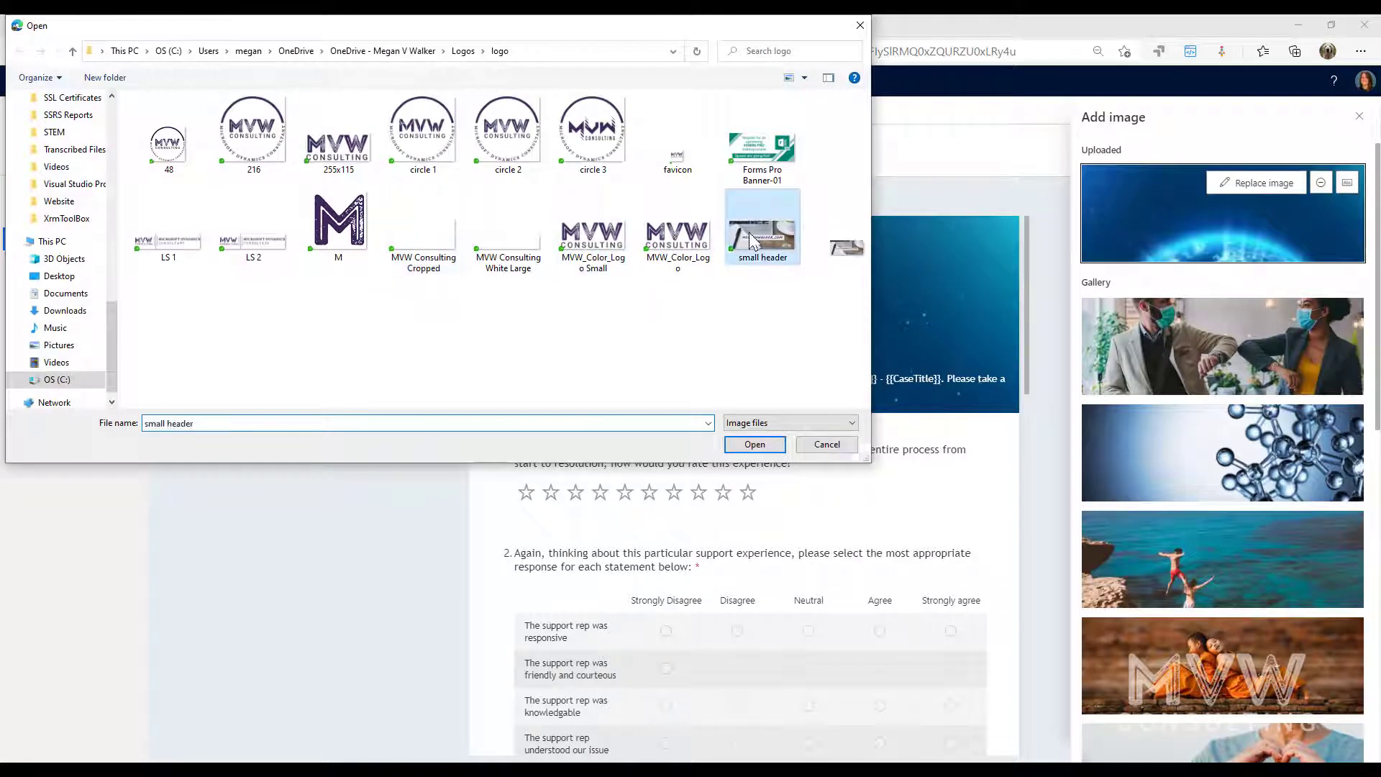
click(754, 445)
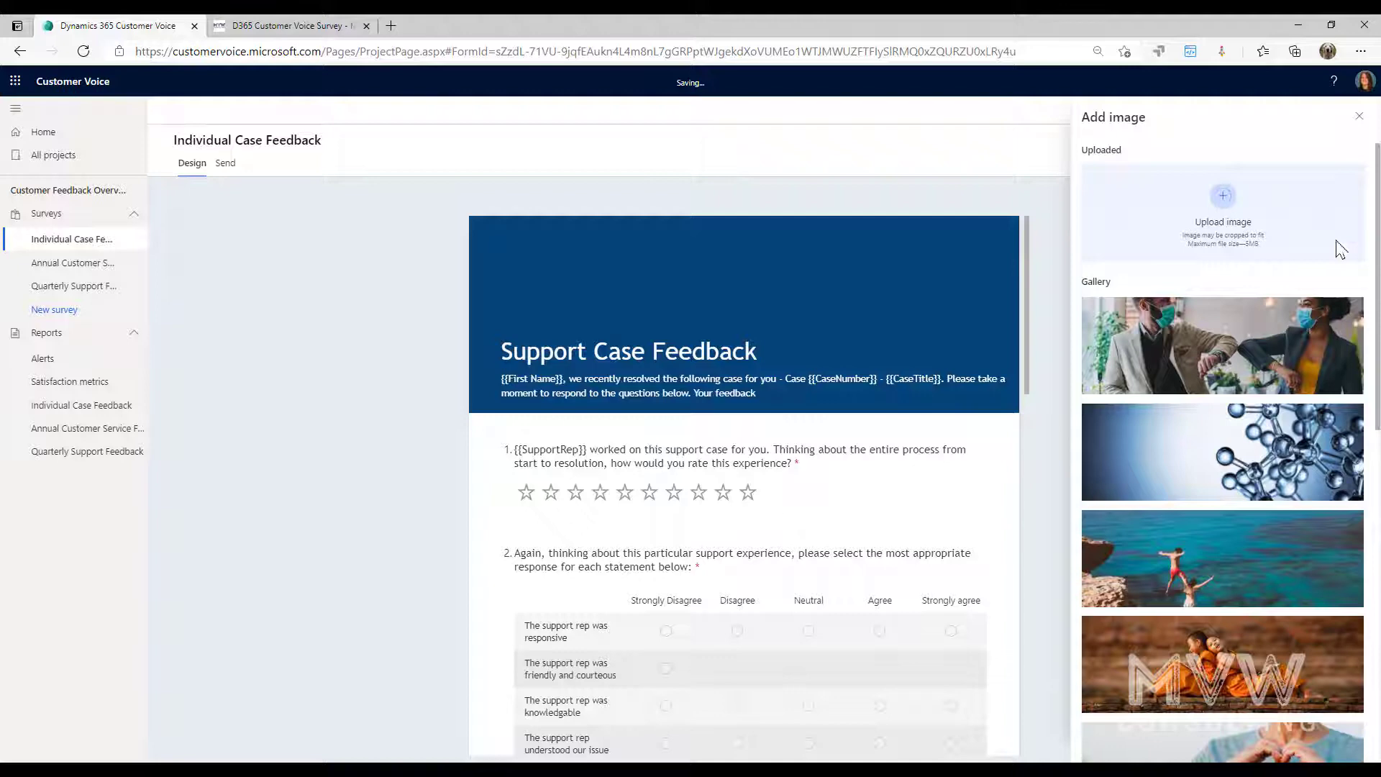
click(1223, 212)
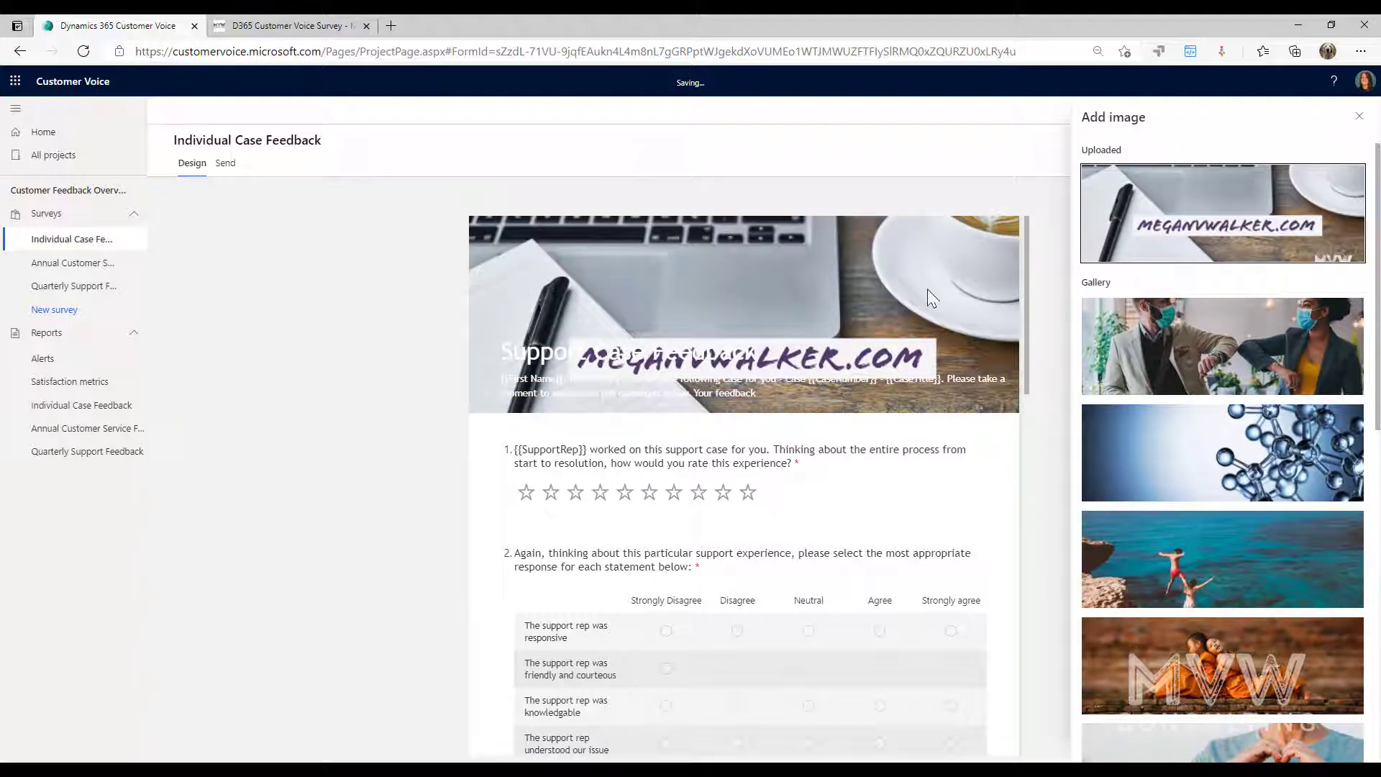
mouse_move(782, 306)
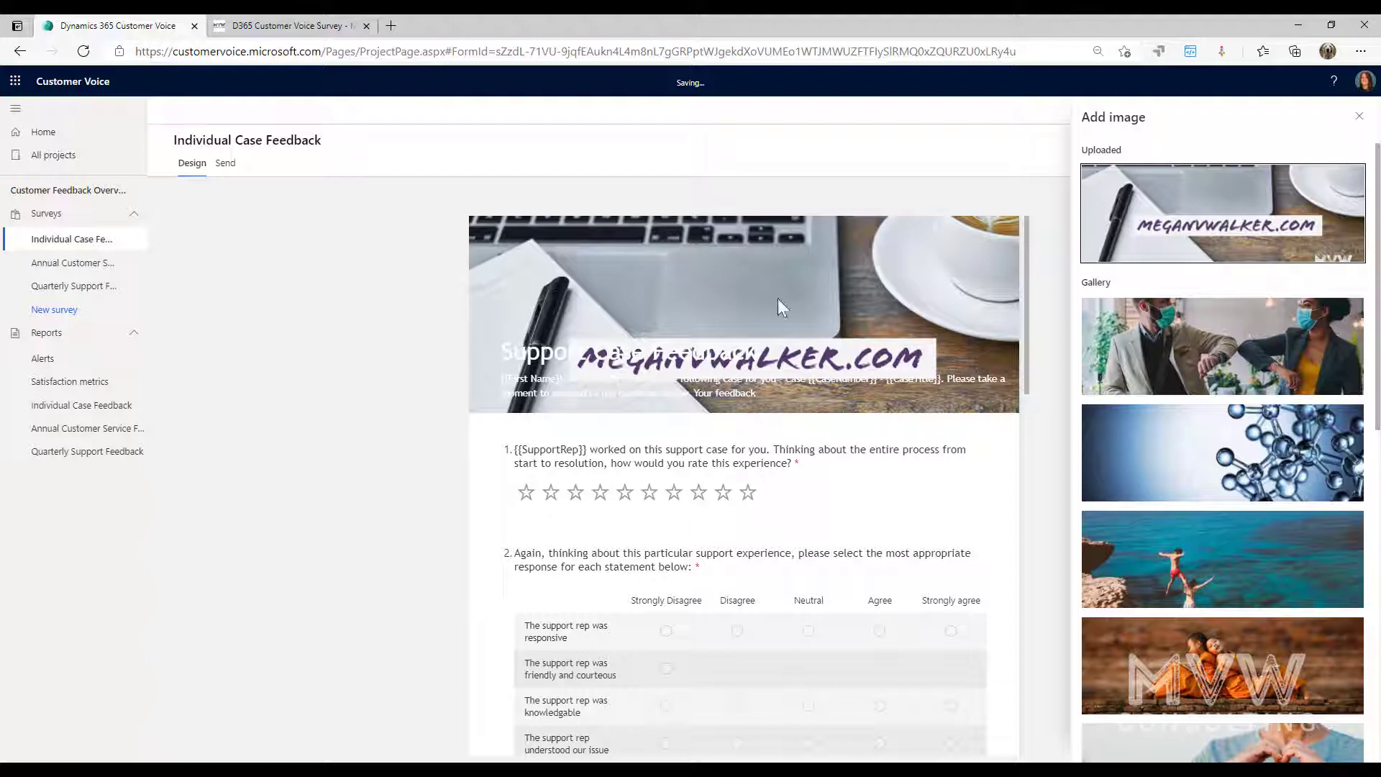
mouse_move(802, 354)
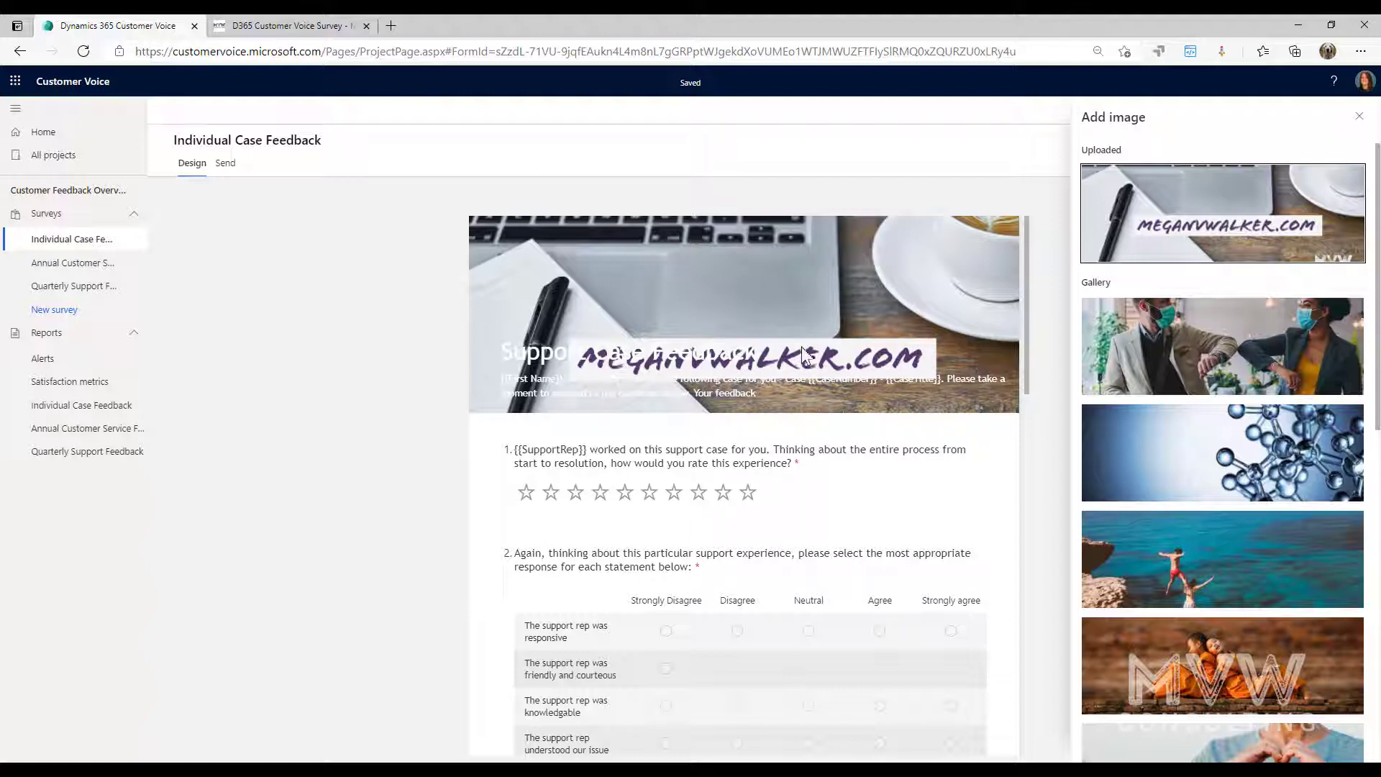
mouse_move(901, 368)
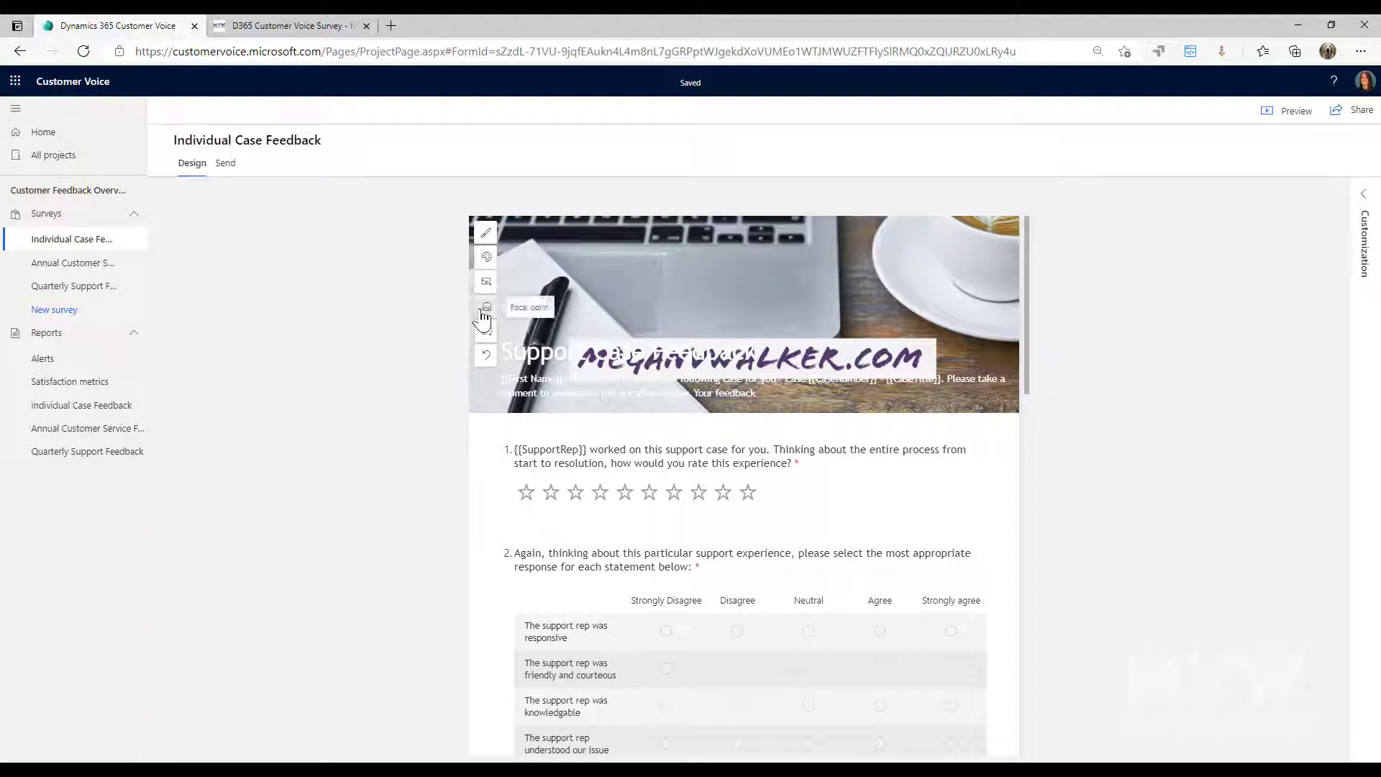
- Adjust the photo's focal point and align the header title Center and Middle
click(485, 307)
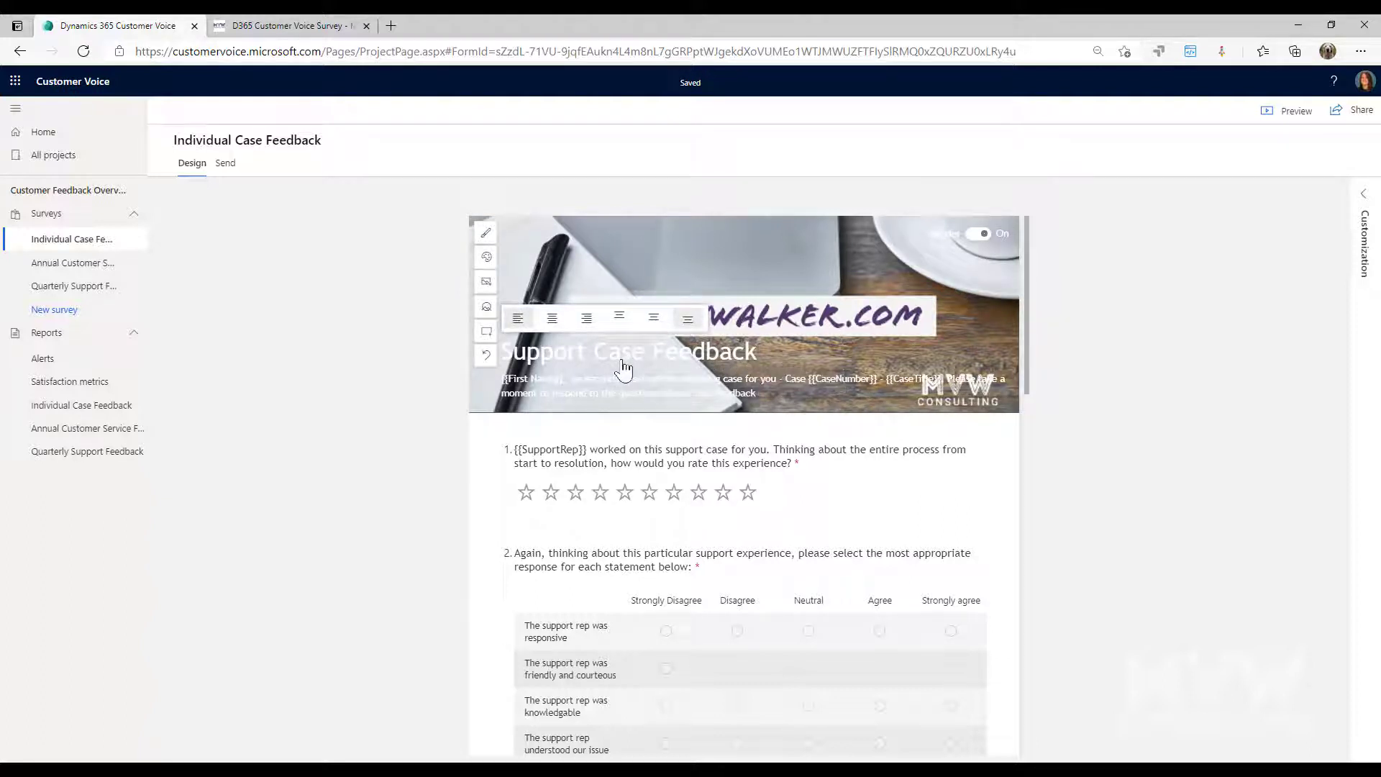
mouse_move(629, 367)
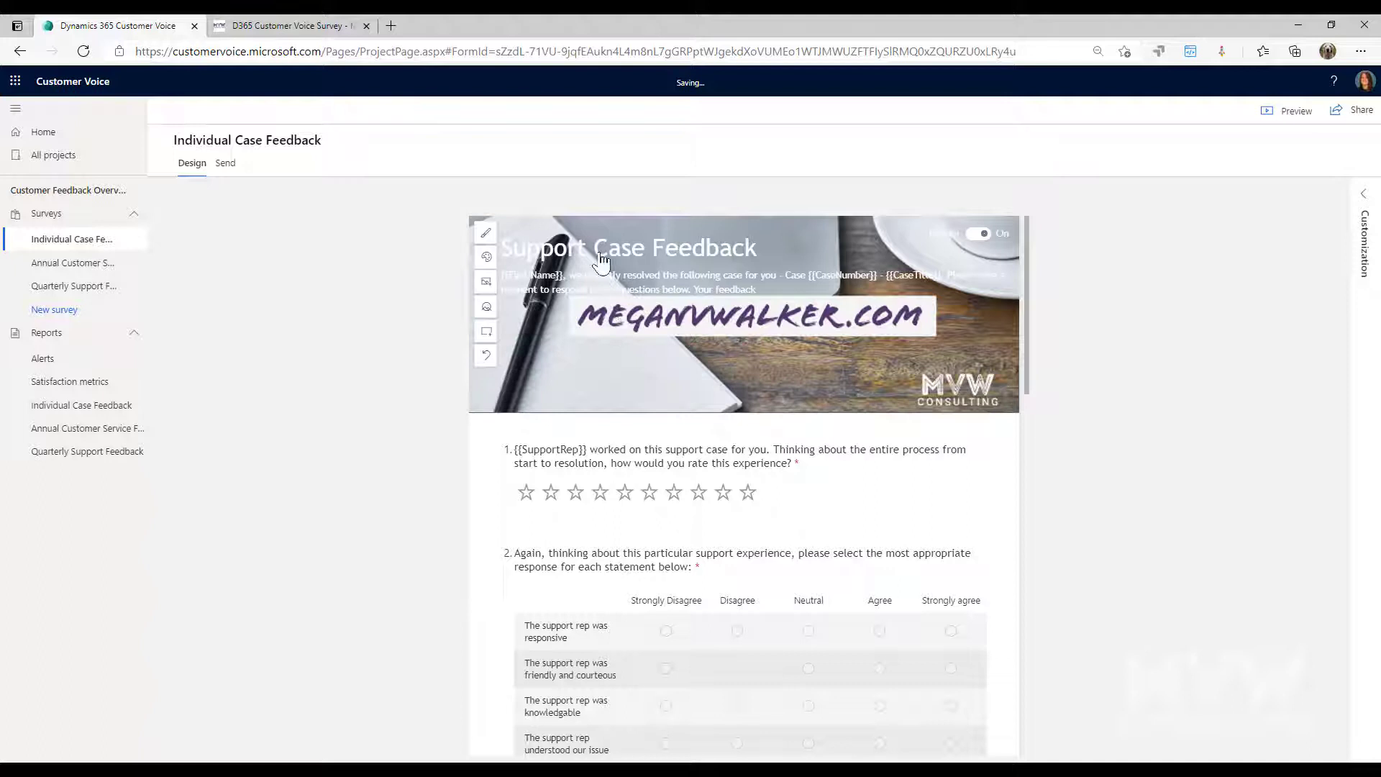
click(485, 233)
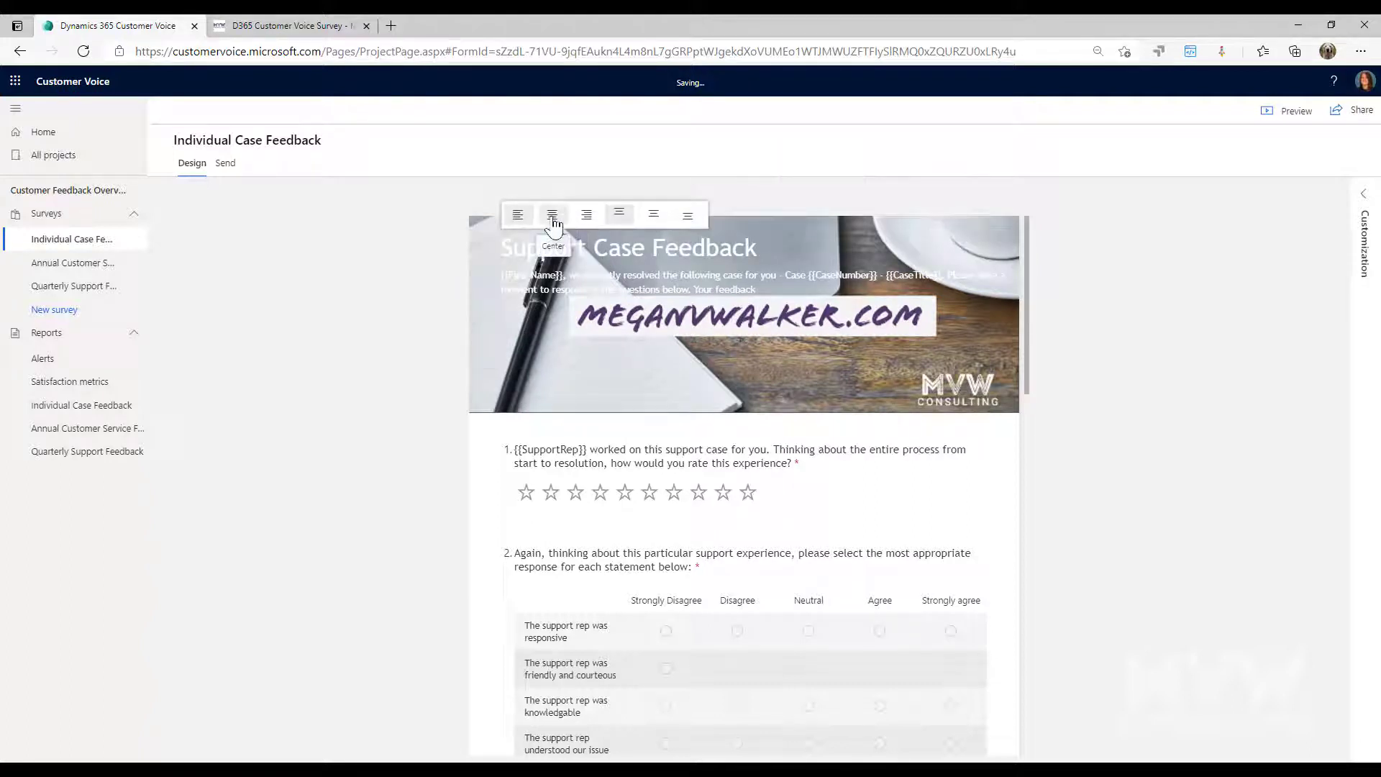
click(551, 214)
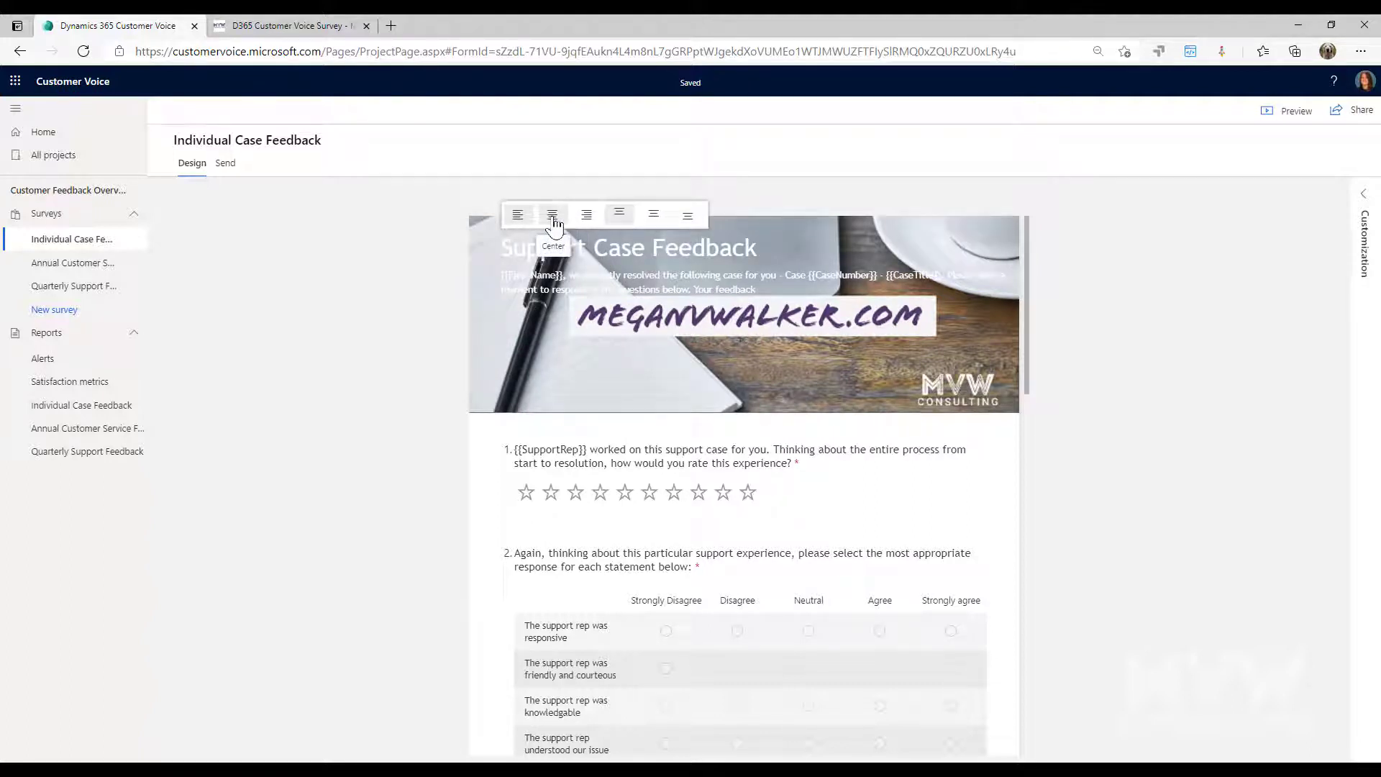
click(553, 216)
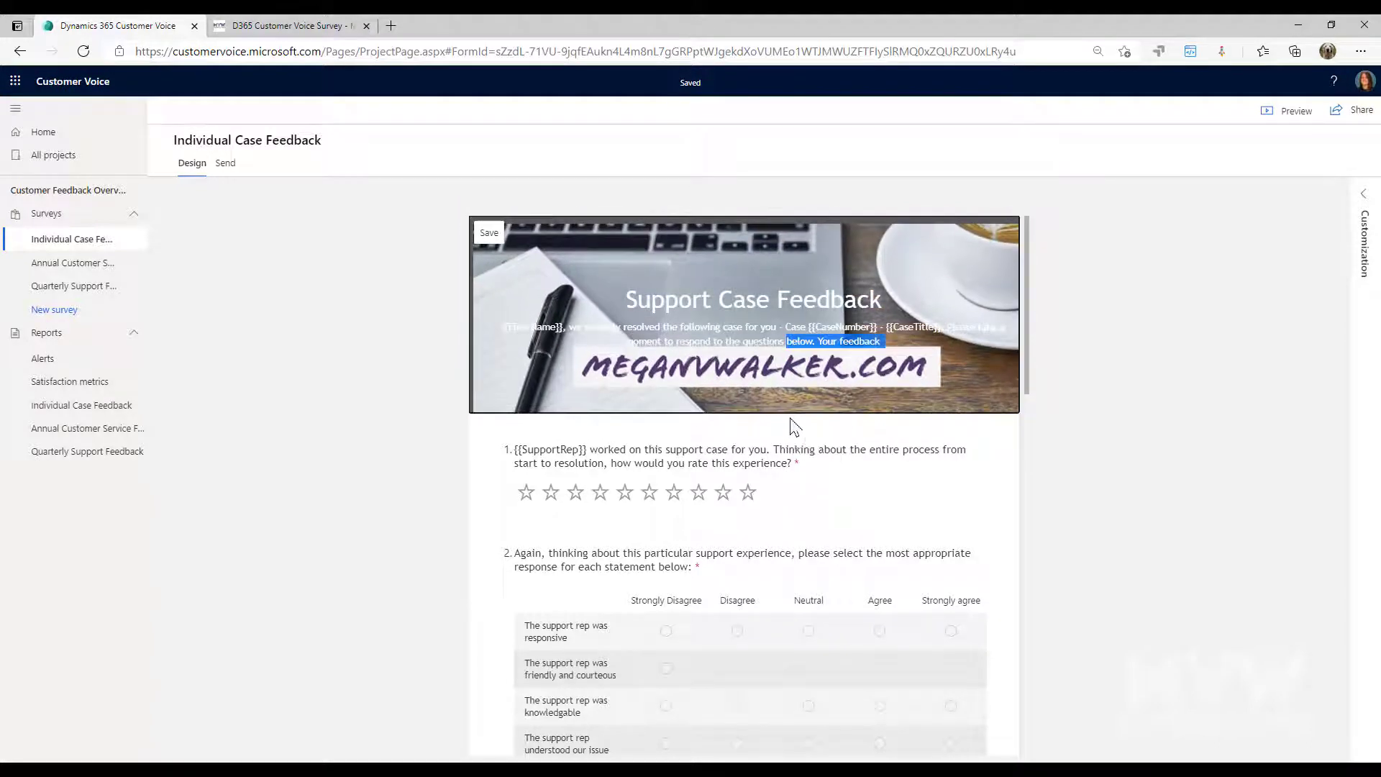
mouse_move(756, 428)
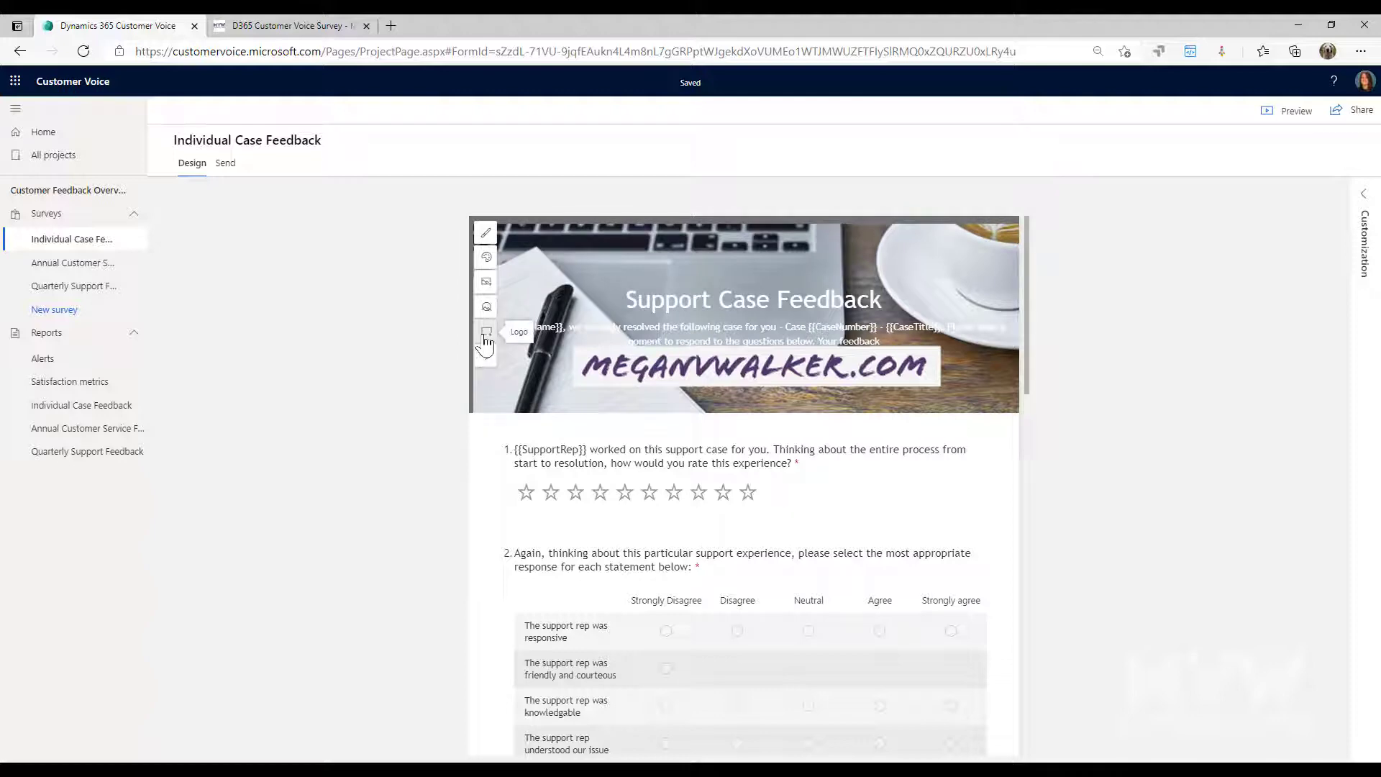
- Add the colour MVW Consulting logo file as the header logo
click(485, 330)
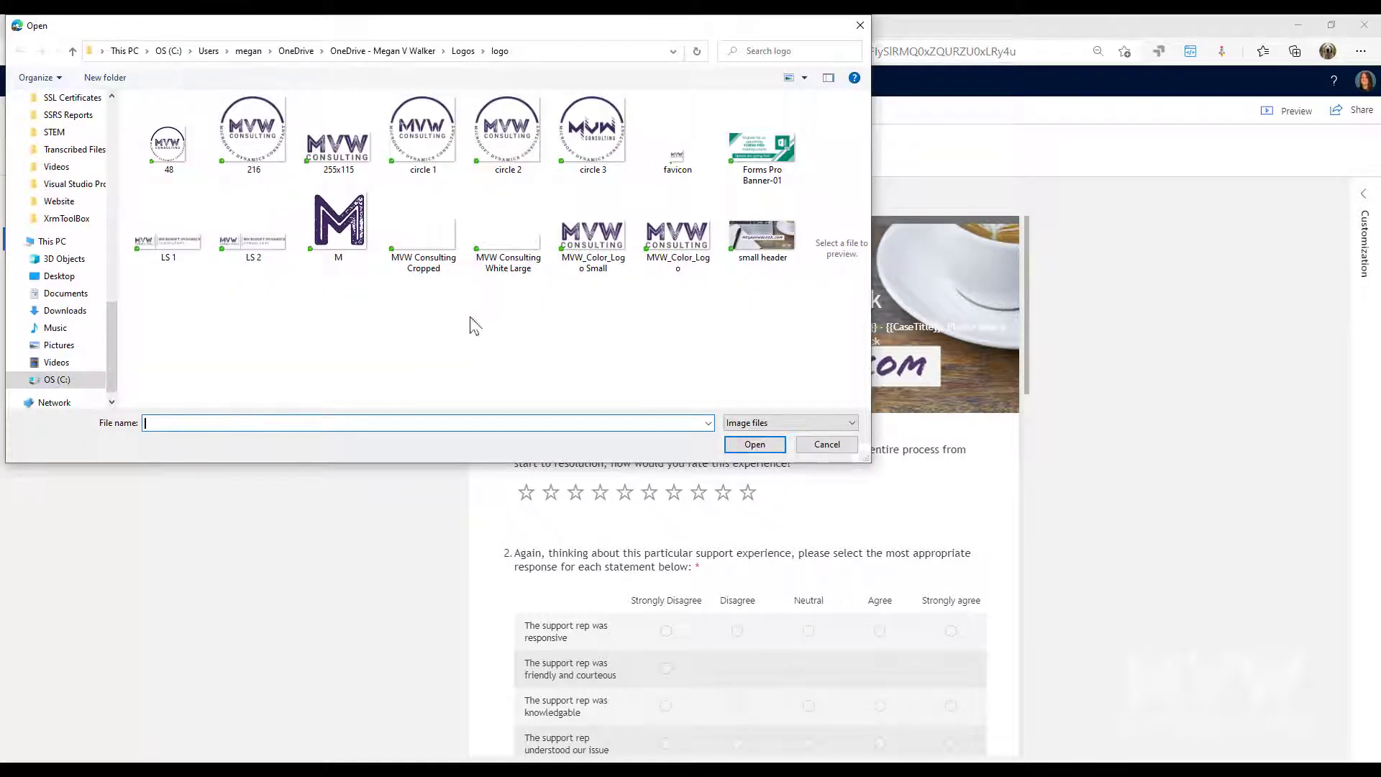
click(337, 132)
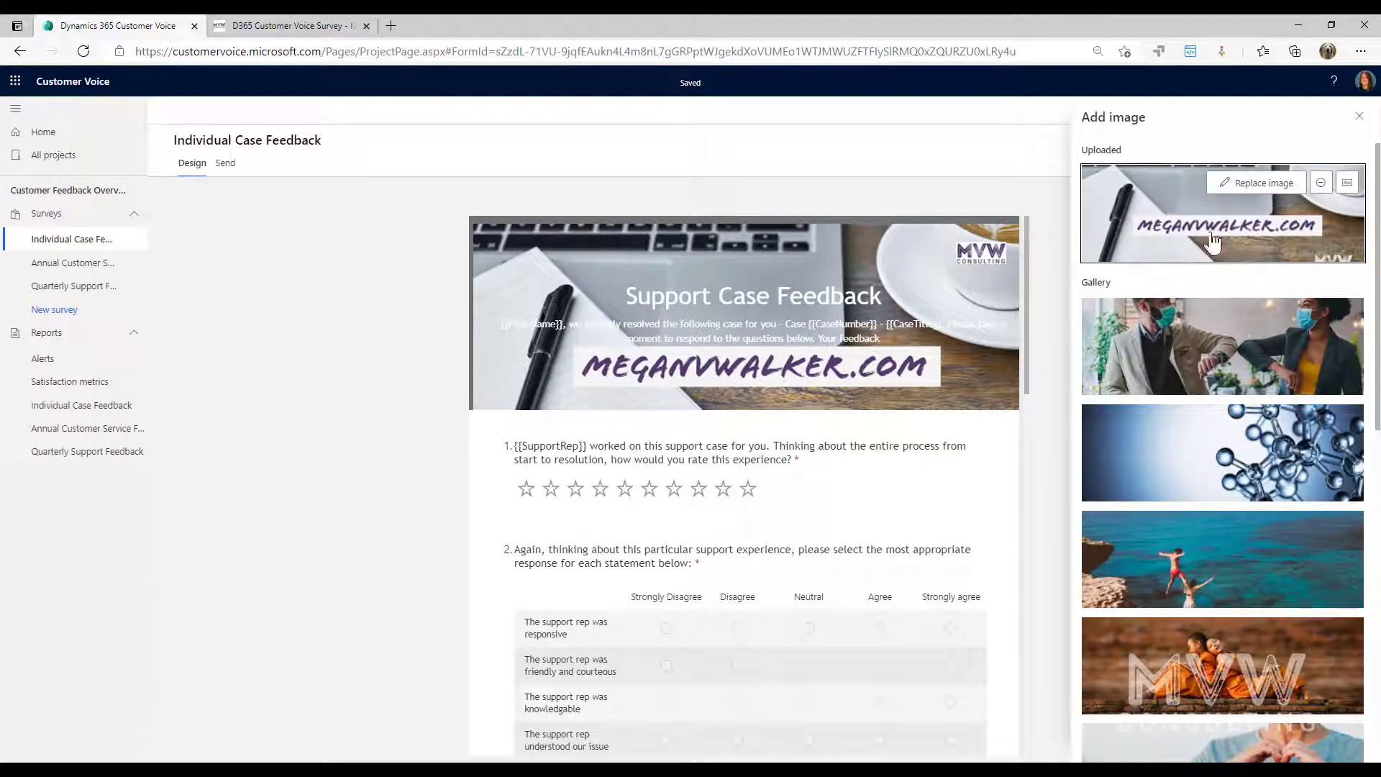
mouse_move(1187, 456)
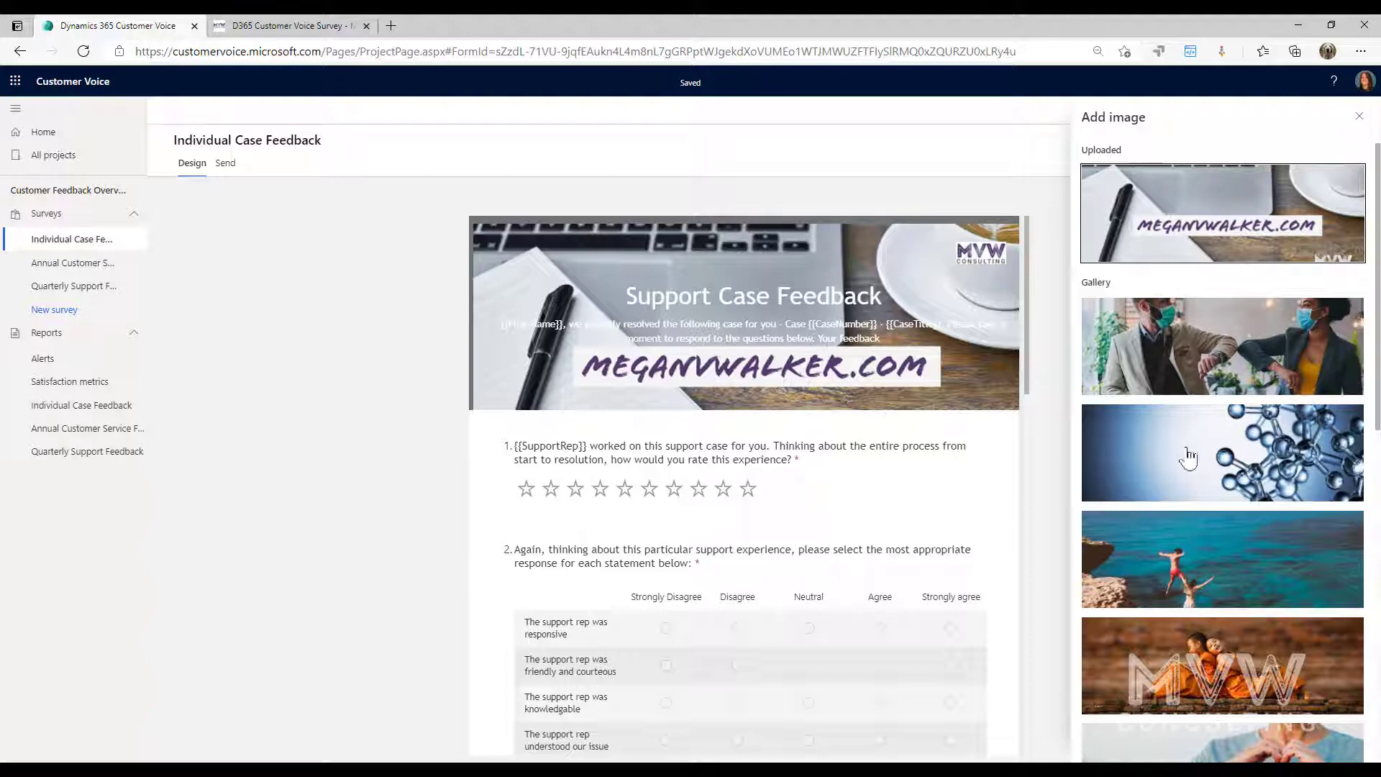
- Pick the masked-colleagues gallery photo as background and swap in the MVW Consulting Cropped logo
click(1222, 451)
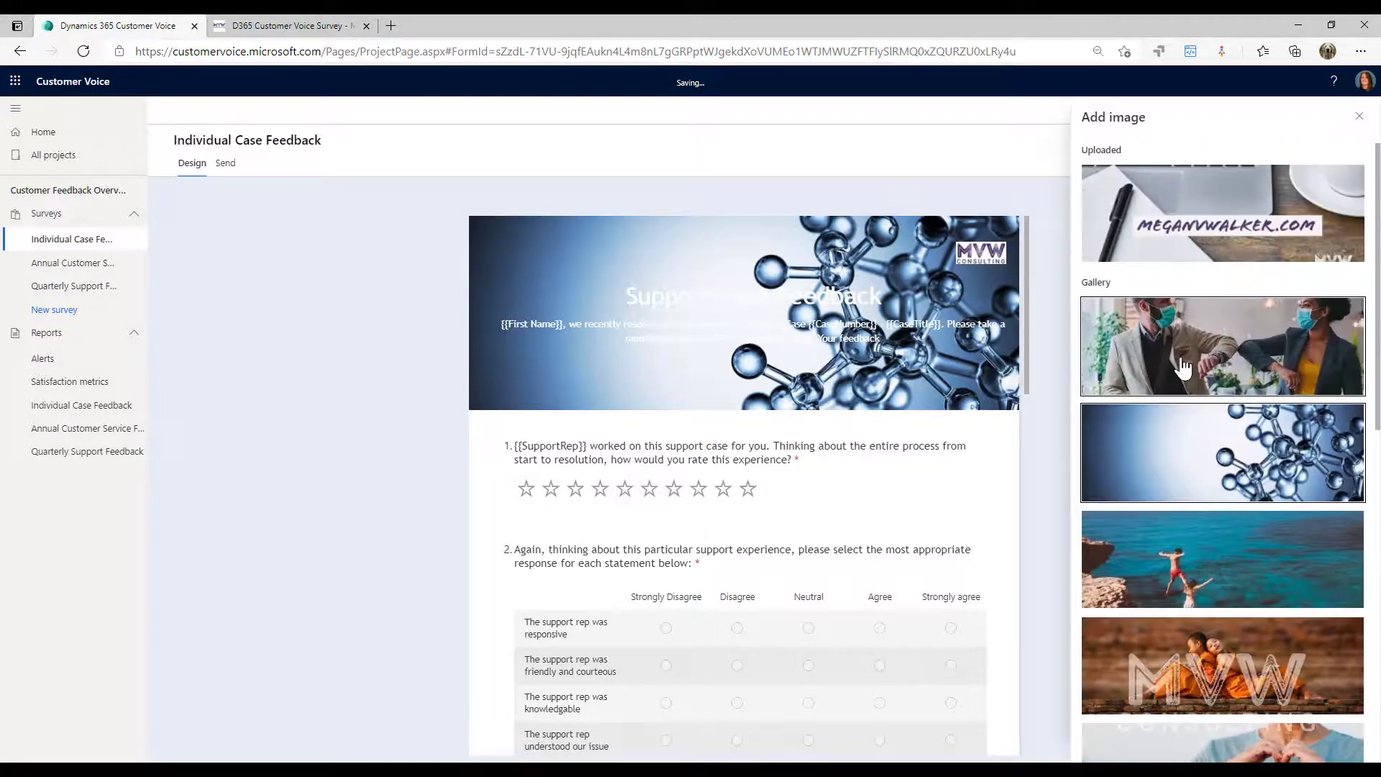
click(1221, 345)
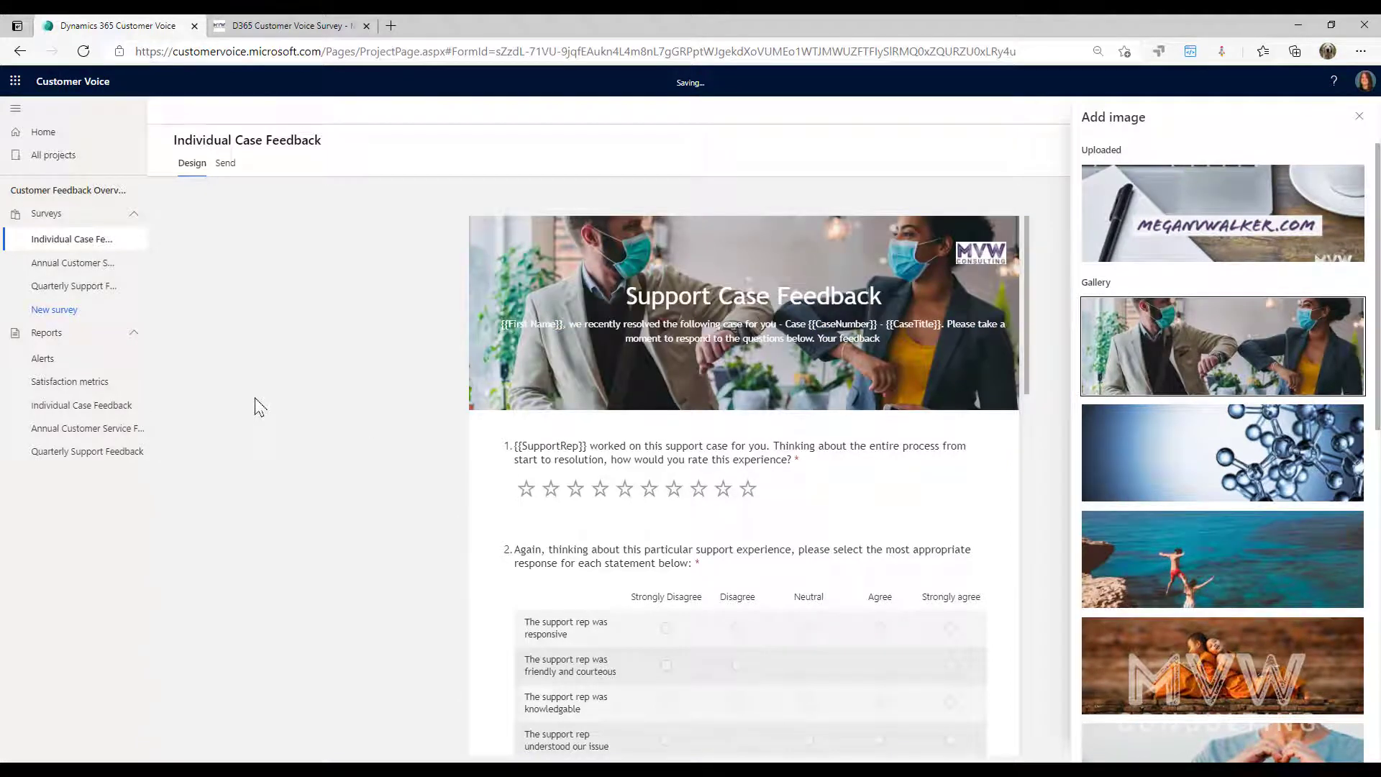
mouse_move(937, 254)
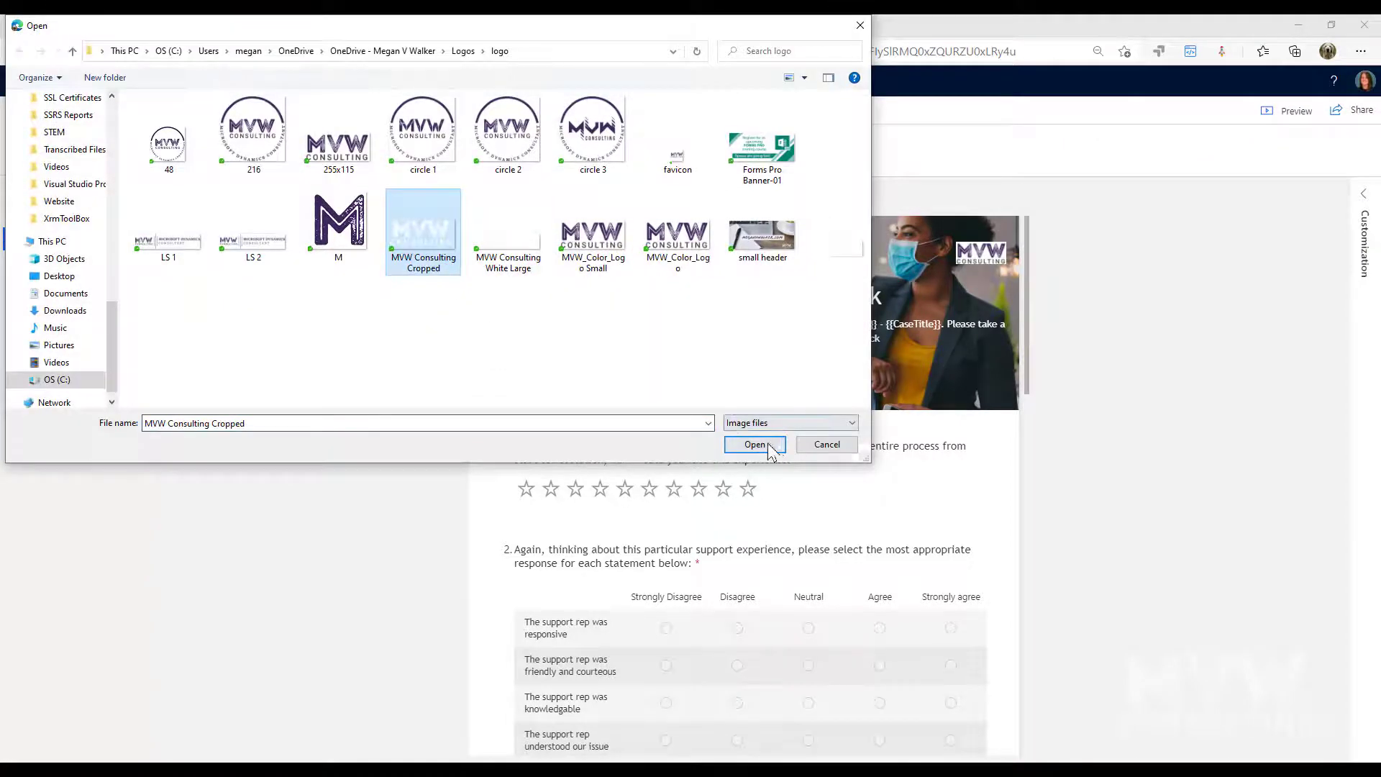
click(755, 445)
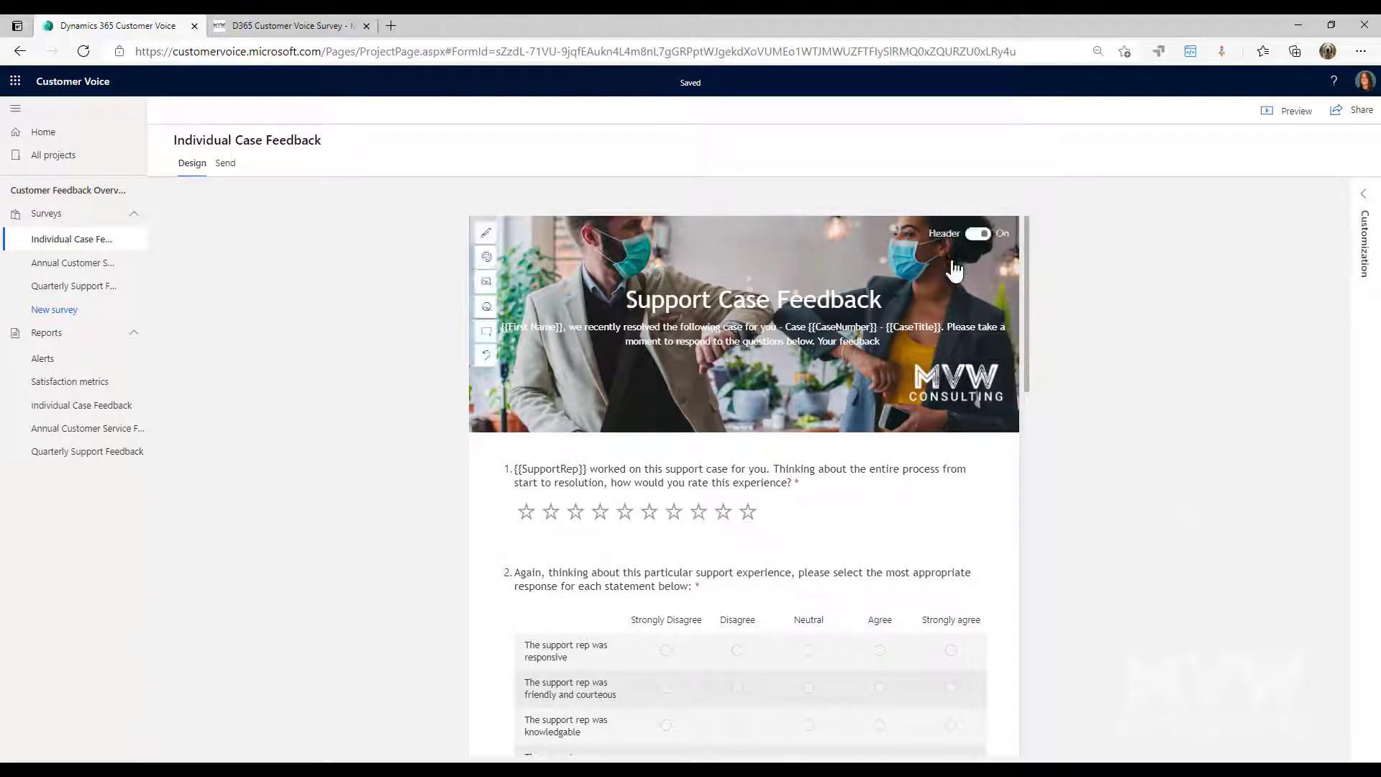
- Finish editing, reload the D365 Customer Voice Survey website tab and return to the designer
click(1295, 111)
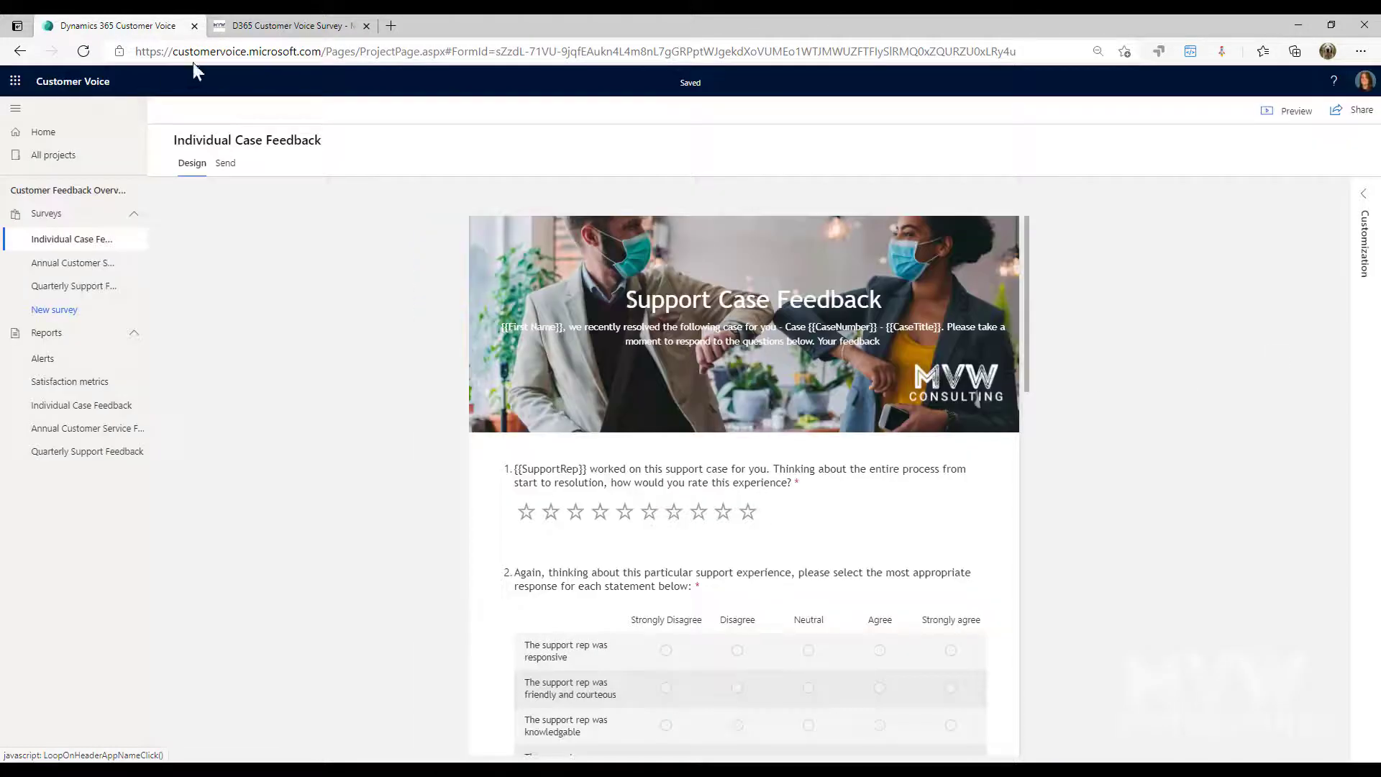
click(290, 24)
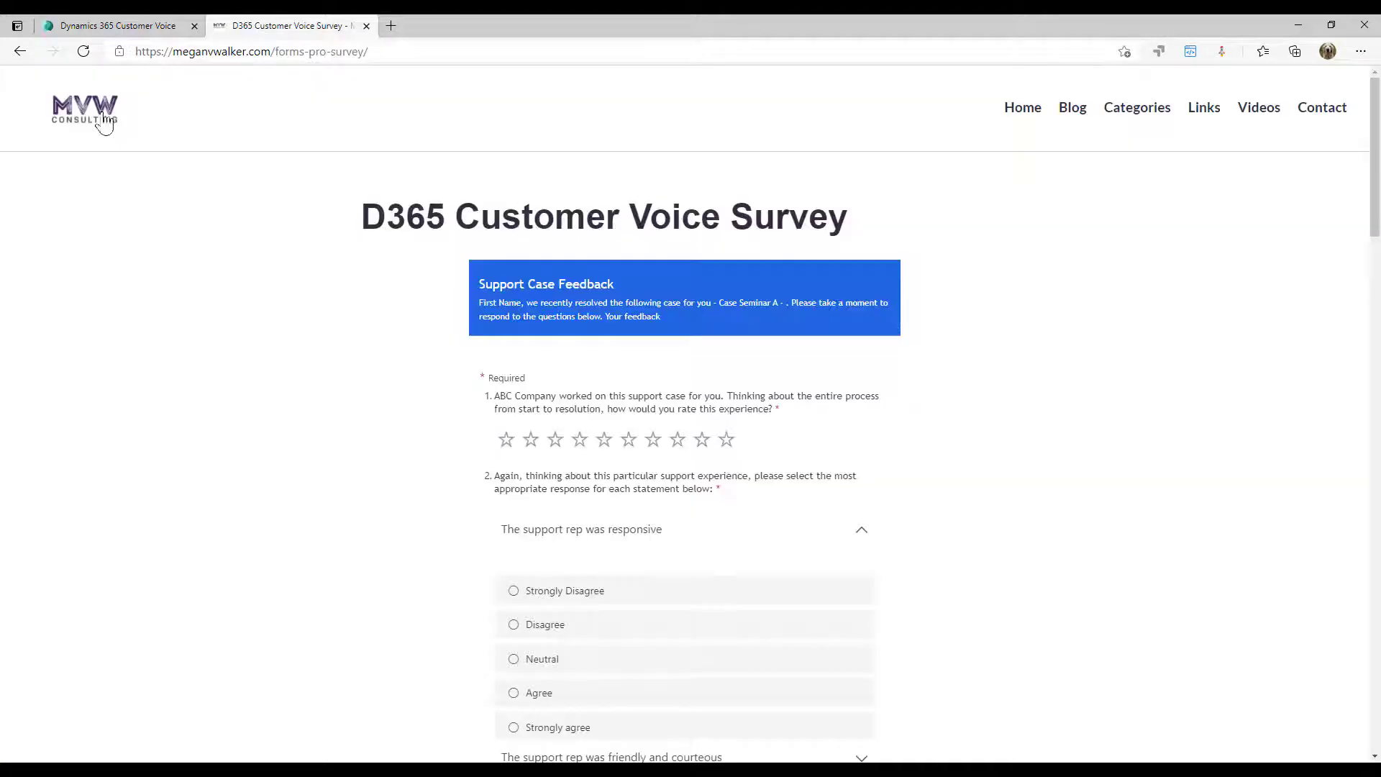
click(84, 52)
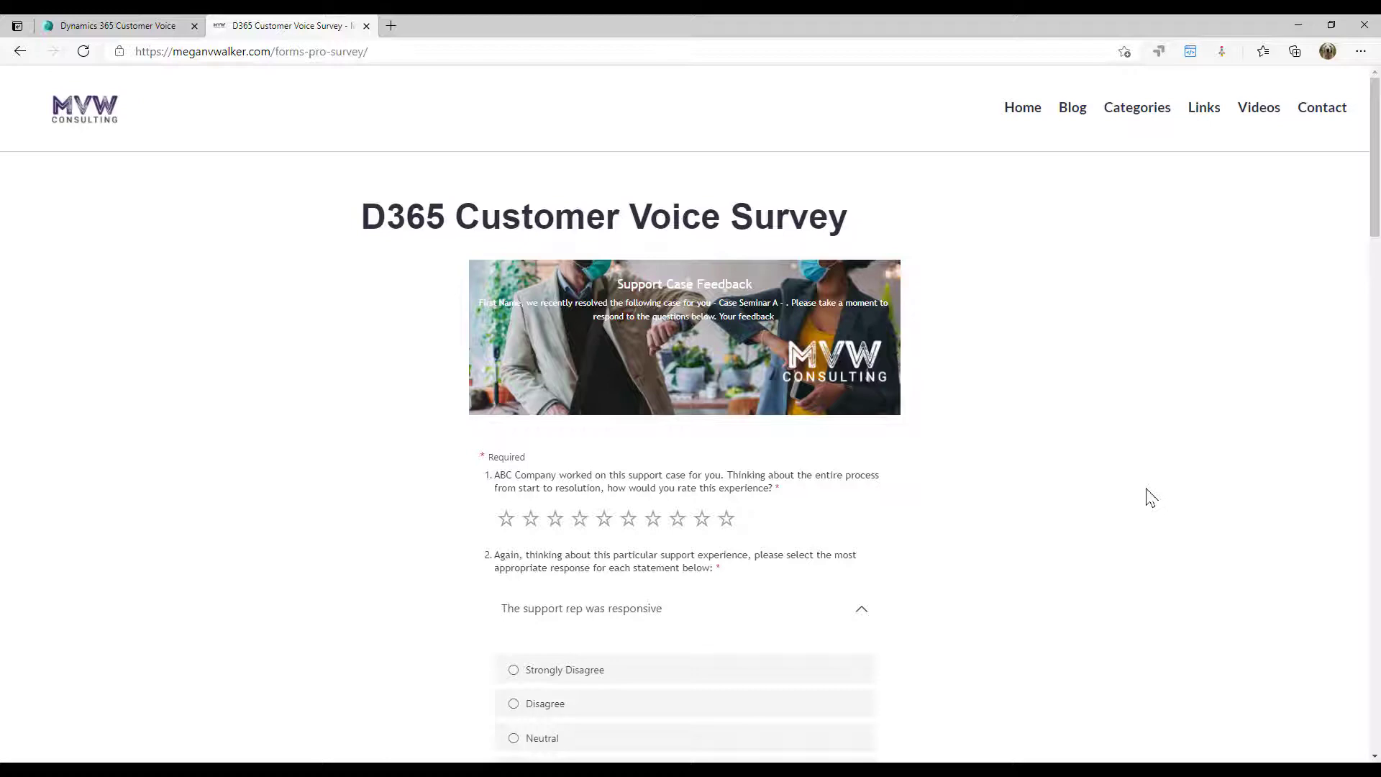
click(112, 26)
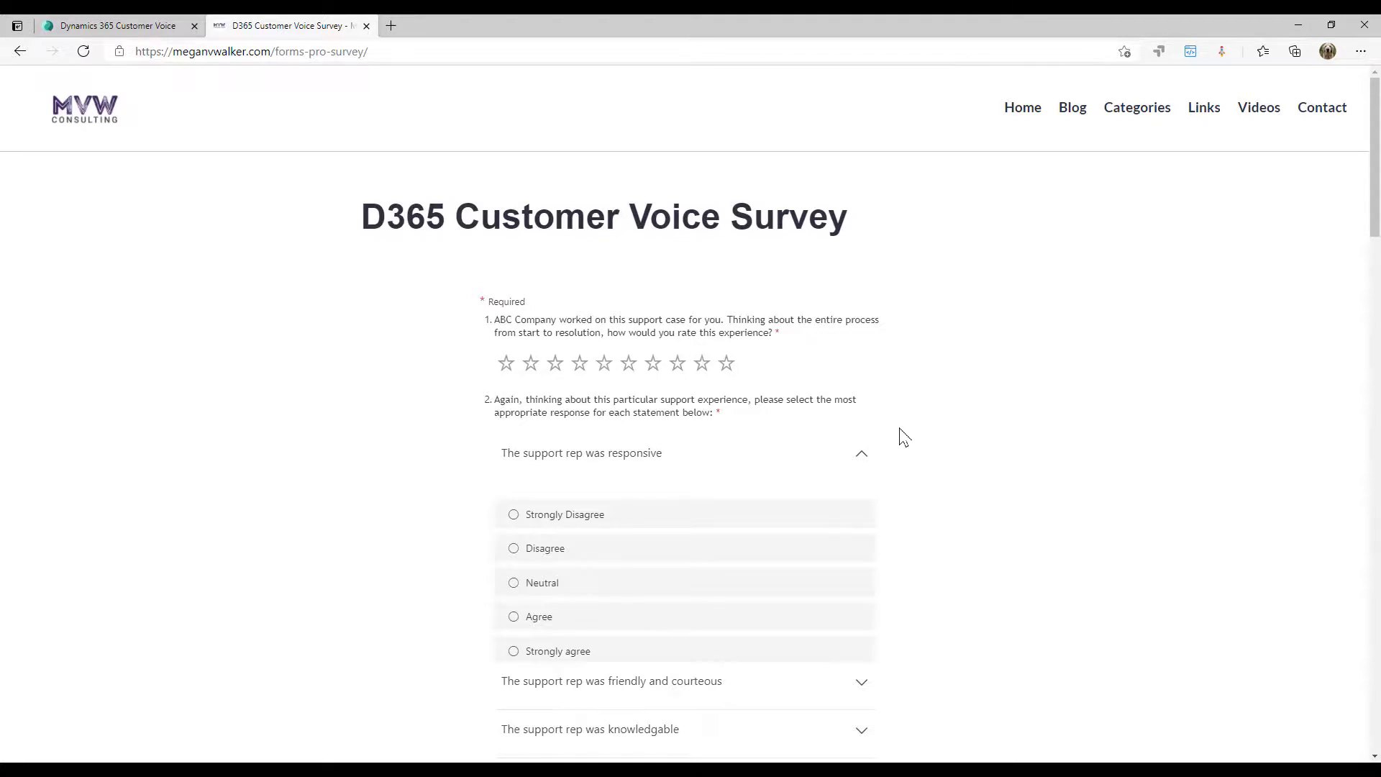
mouse_move(1074, 400)
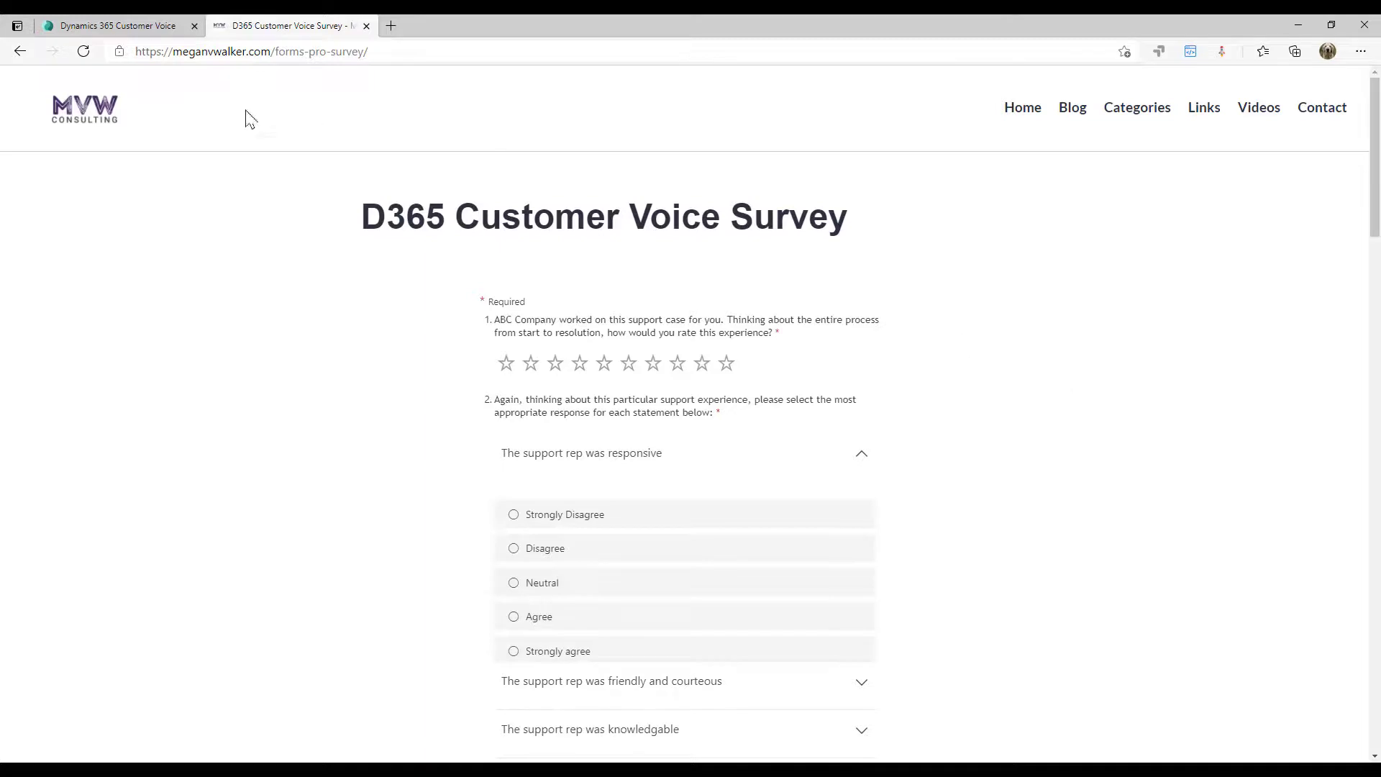
- Back in the designer, switch the Header toggle to On again
click(115, 26)
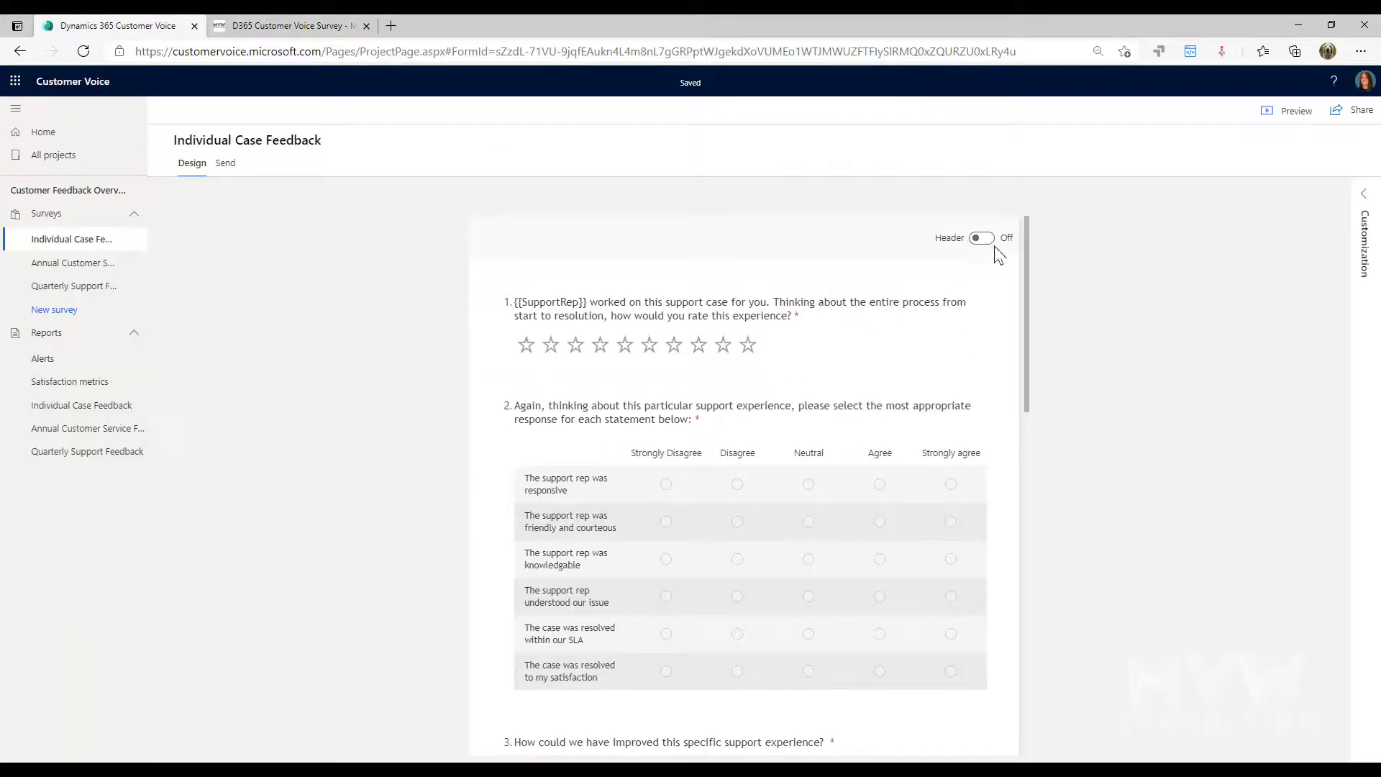
click(980, 237)
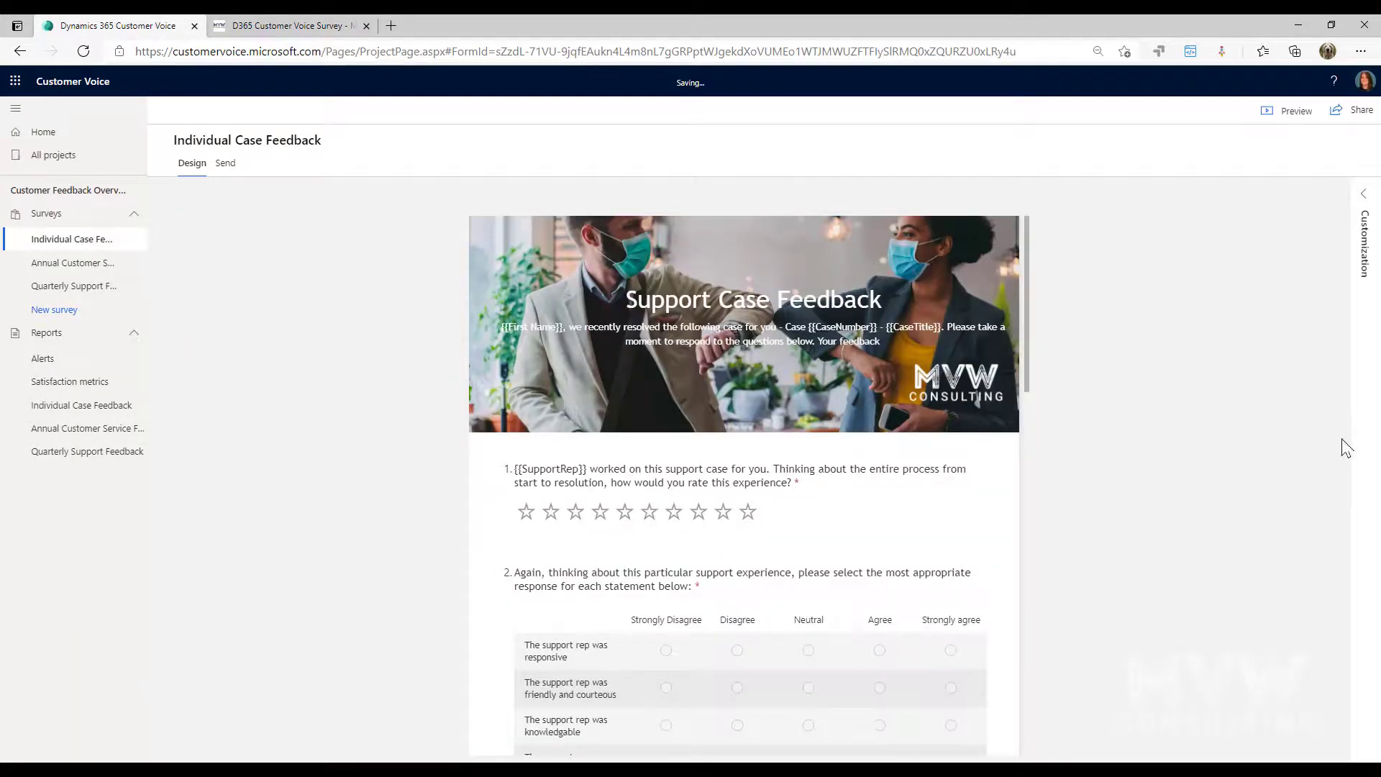